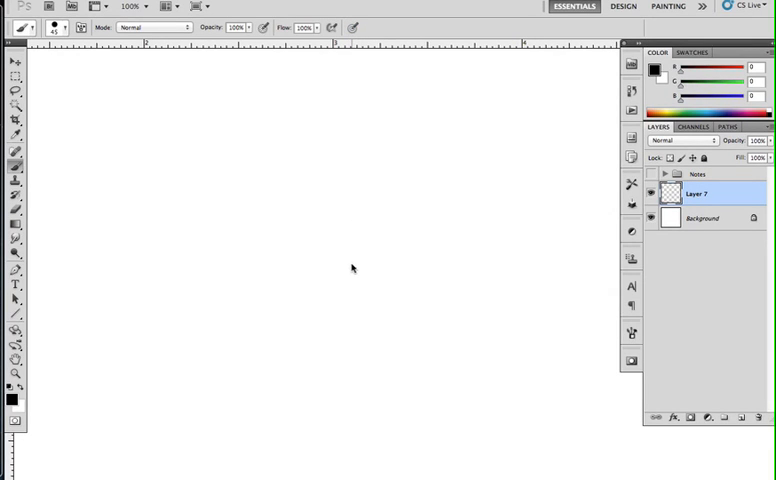
pyautogui.moveTo(342, 220)
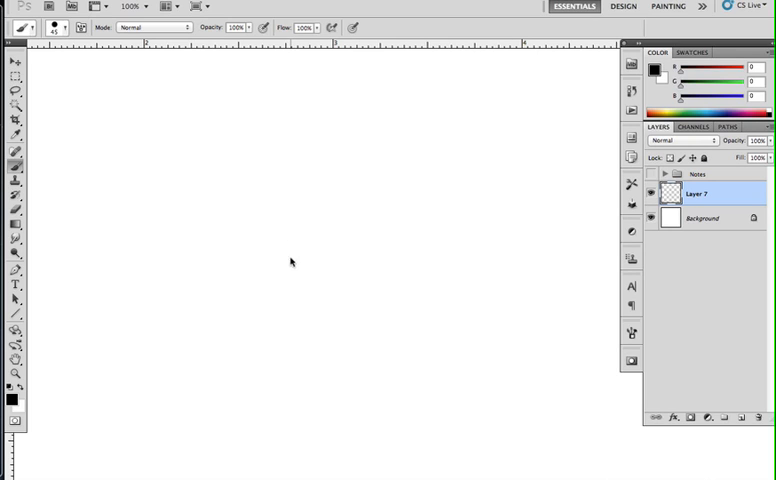
pyautogui.moveTo(296, 252)
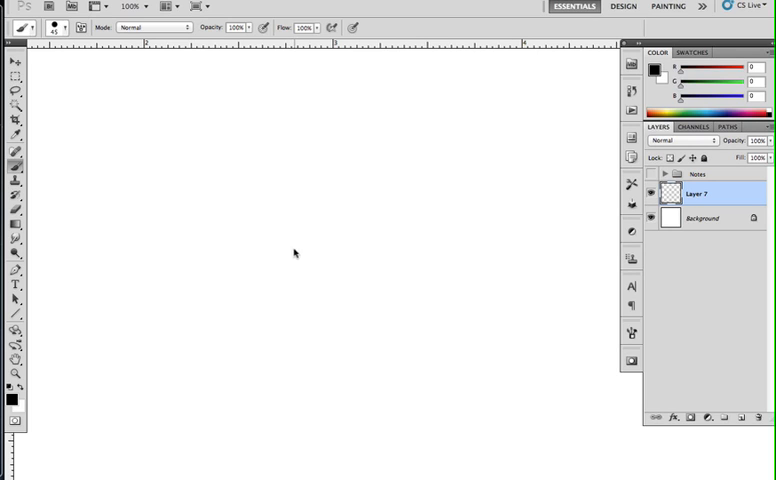
pyautogui.moveTo(240, 190)
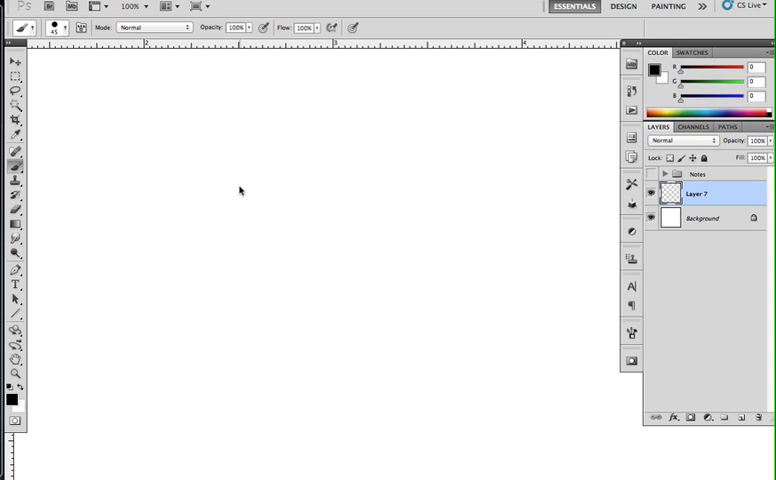
pyautogui.moveTo(238, 236)
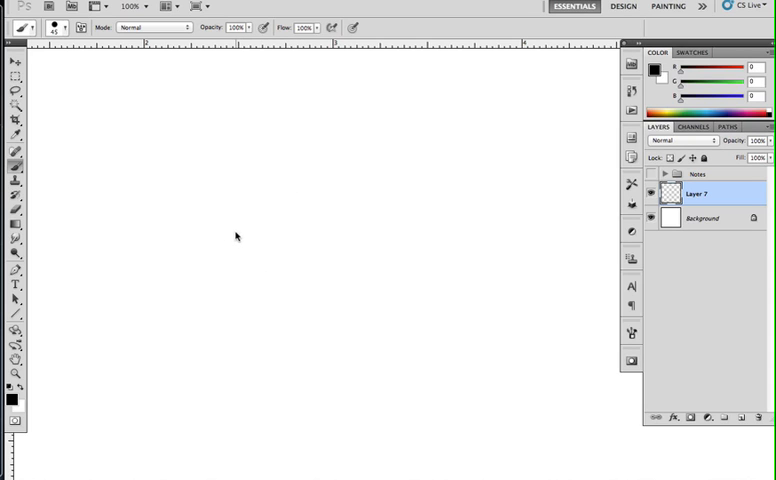
pyautogui.moveTo(280, 222)
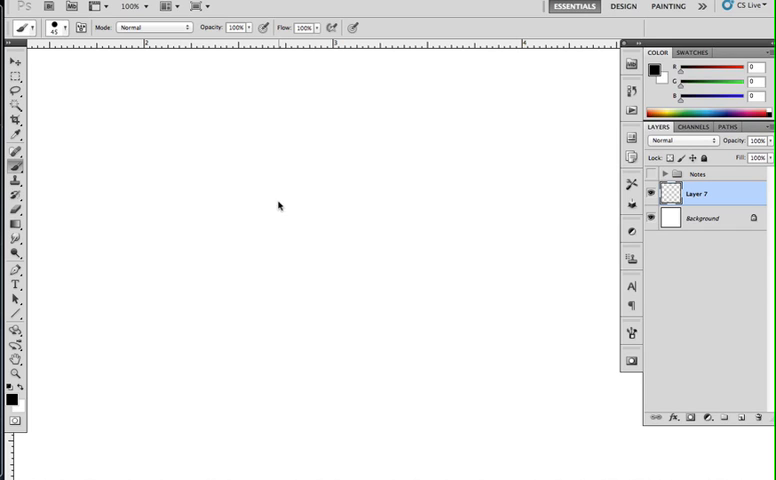
pyautogui.moveTo(264, 196)
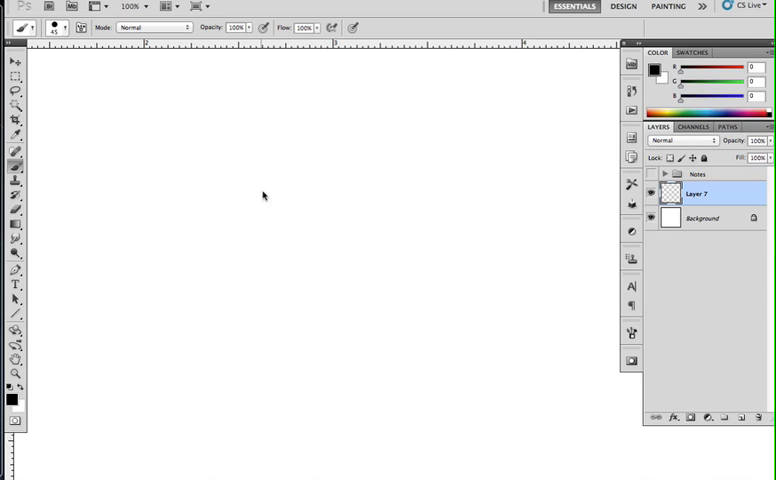
pyautogui.moveTo(312, 128)
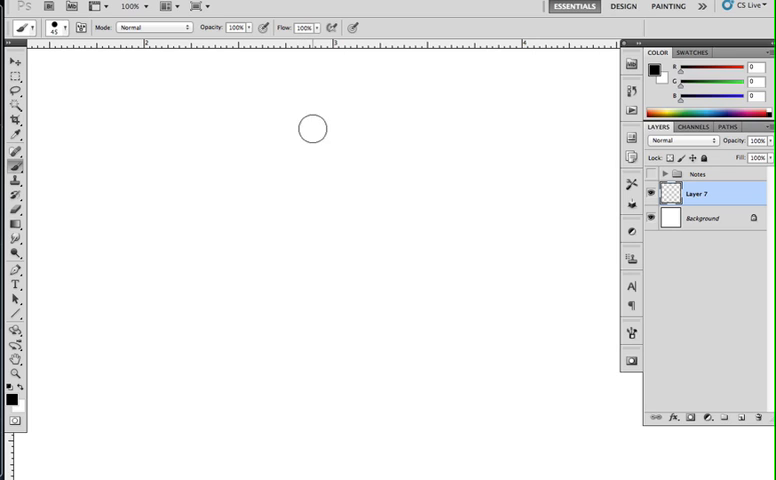
# Test the black brush with a scribble and undo it before painting.
pyautogui.moveTo(310, 128); pyautogui.dragTo(350, 236)
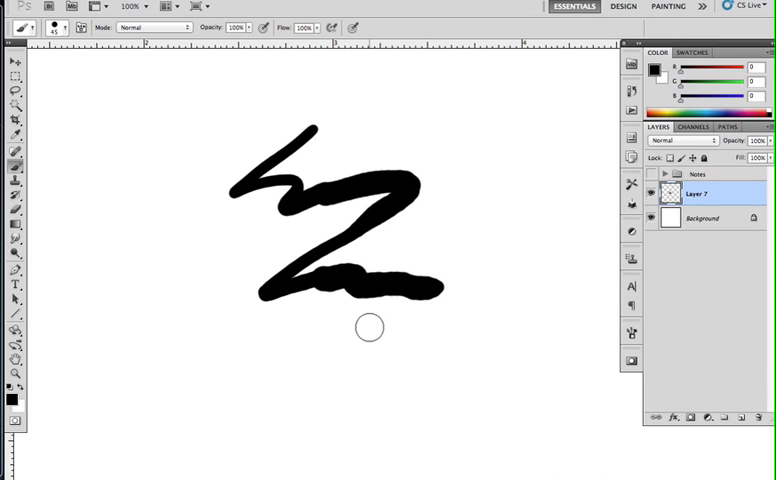
pyautogui.press('cmd+z')
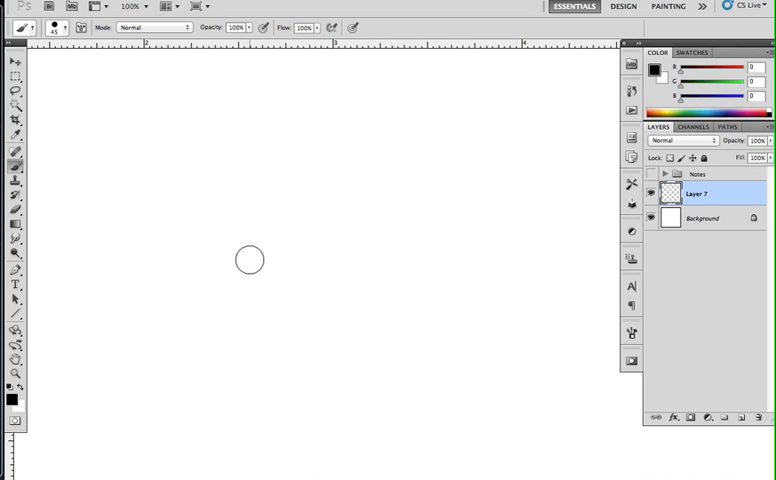
pyautogui.moveTo(248, 286)
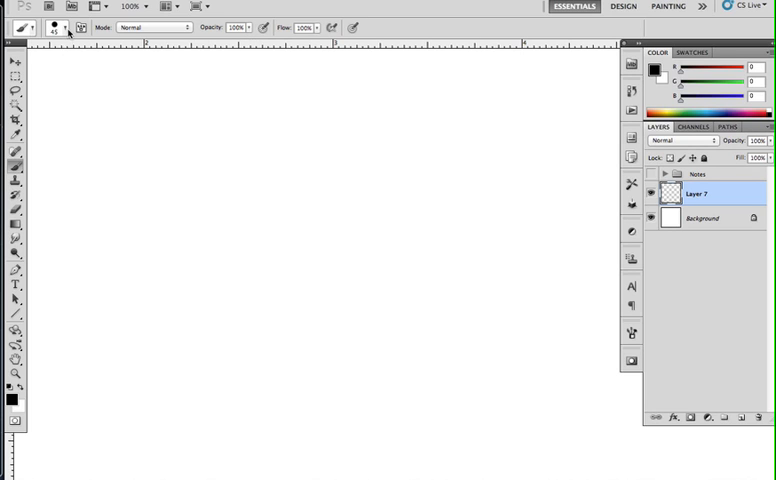
pyautogui.click(46, 28)
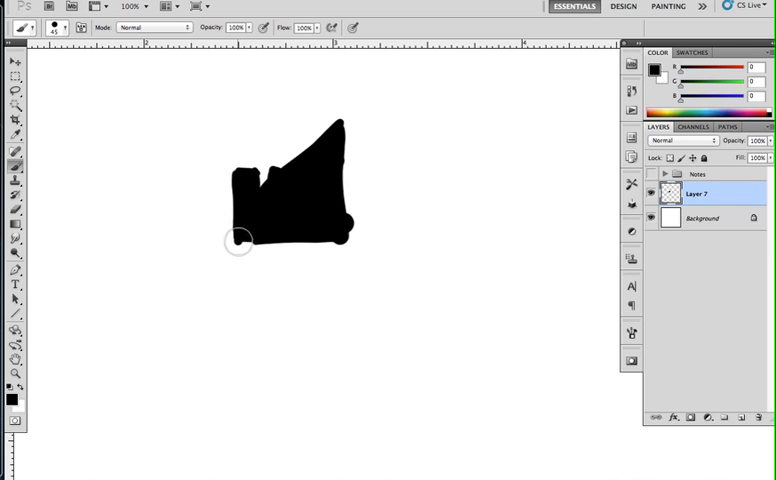
# Paint the left half of the tower body and its bottom edge in solid black.
pyautogui.moveTo(238, 238); pyautogui.dragTo(278, 384)
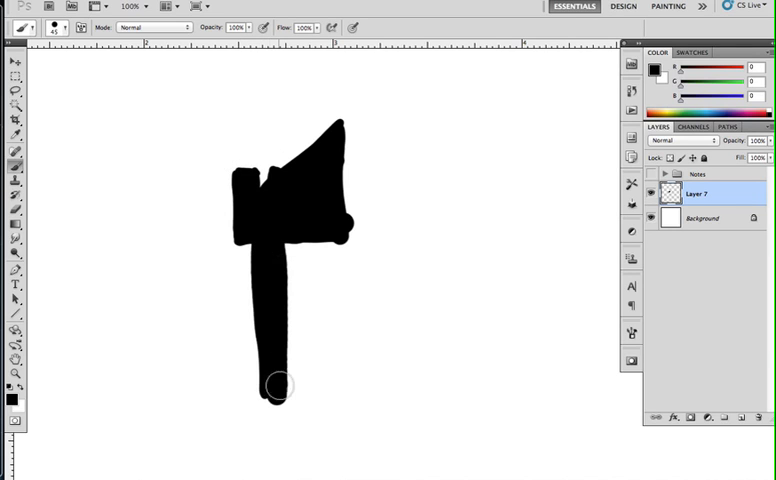
pyautogui.moveTo(280, 384); pyautogui.dragTo(320, 382)
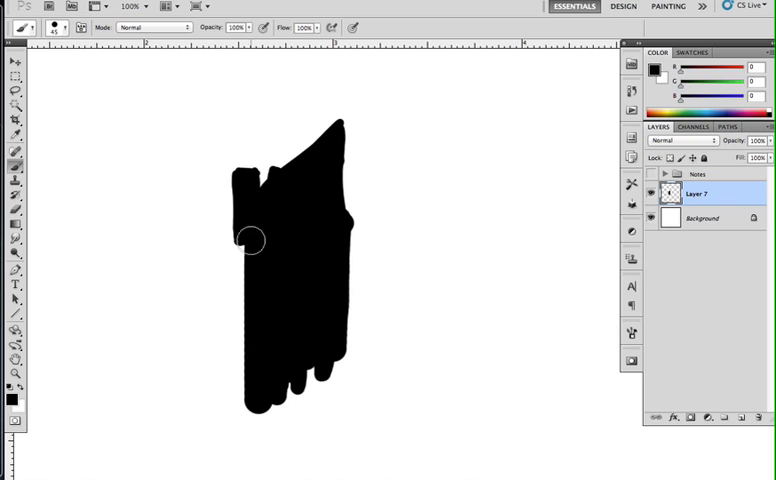
pyautogui.moveTo(252, 236); pyautogui.dragTo(246, 404)
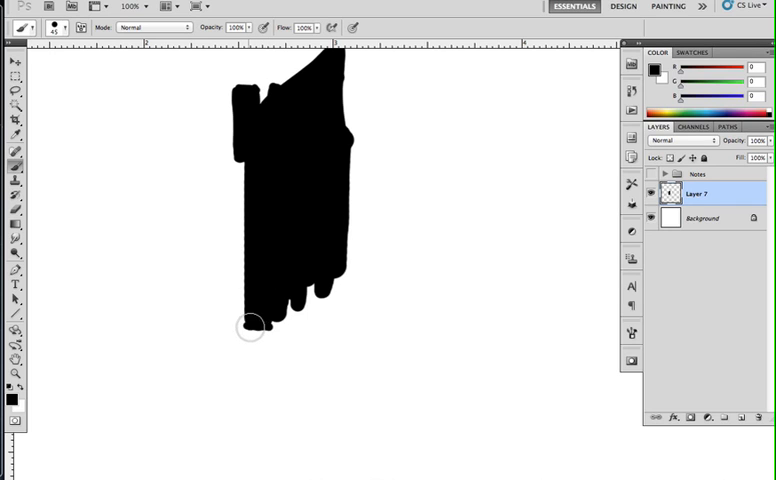
pyautogui.moveTo(248, 324); pyautogui.dragTo(258, 364)
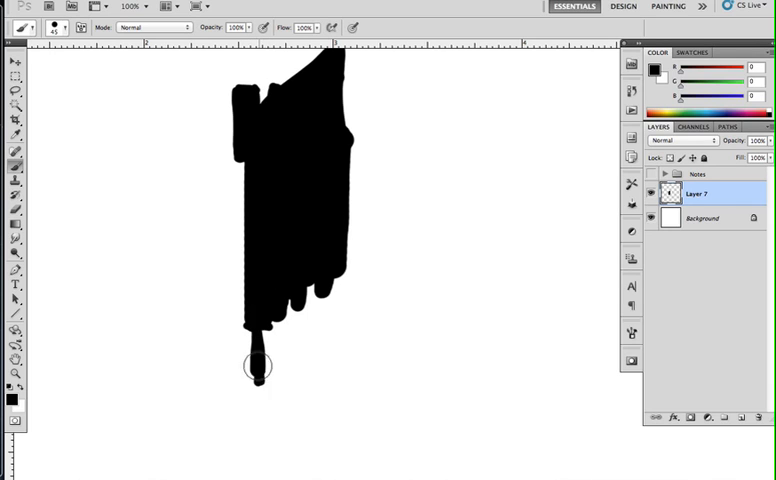
pyautogui.moveTo(258, 366); pyautogui.dragTo(332, 388)
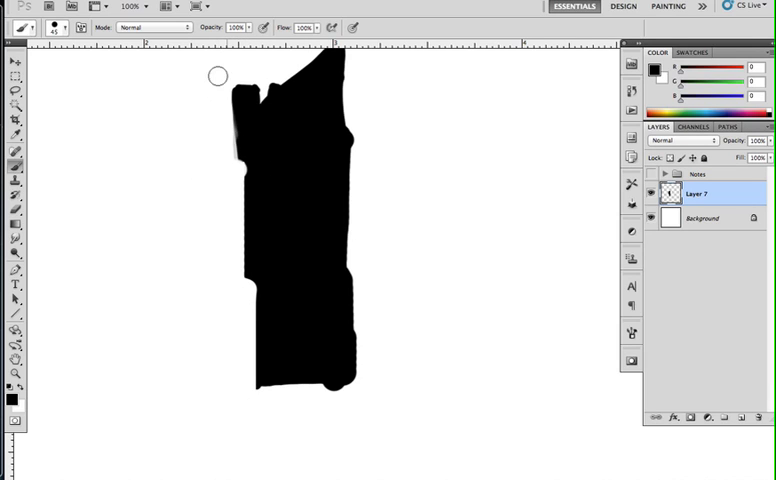
pyautogui.moveTo(228, 90)
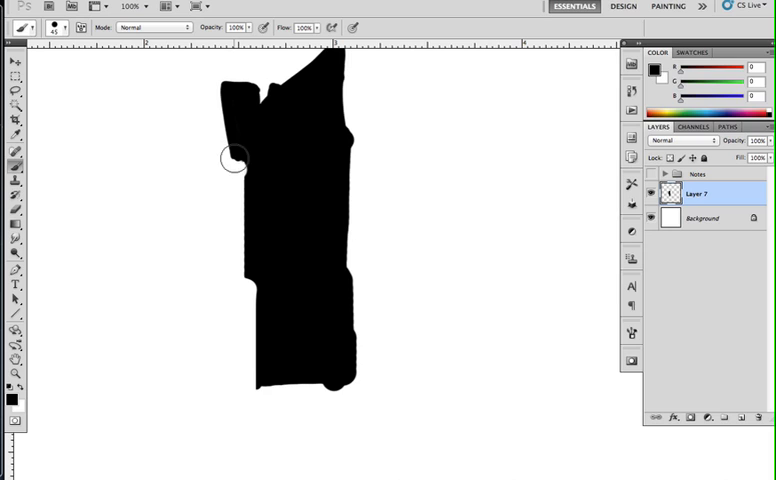
pyautogui.moveTo(288, 304)
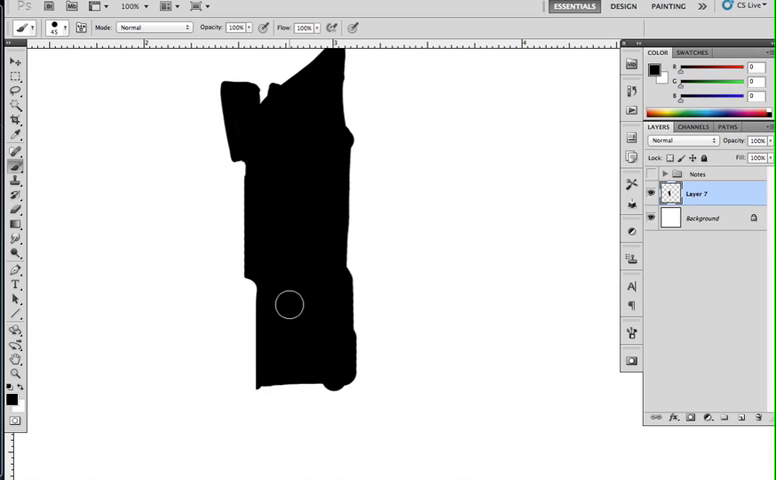
pyautogui.moveTo(320, 188)
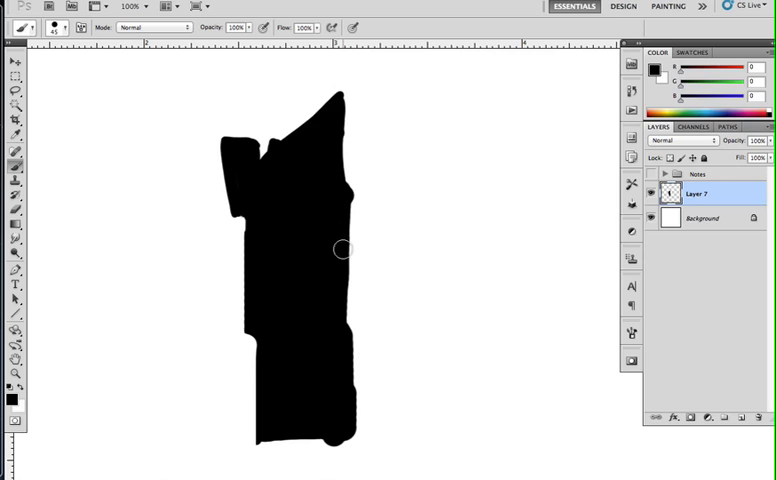
# Erase a window slot into the tower, undoing the strokes that went wrong.
pyautogui.moveTo(336, 236); pyautogui.dragTo(336, 316)
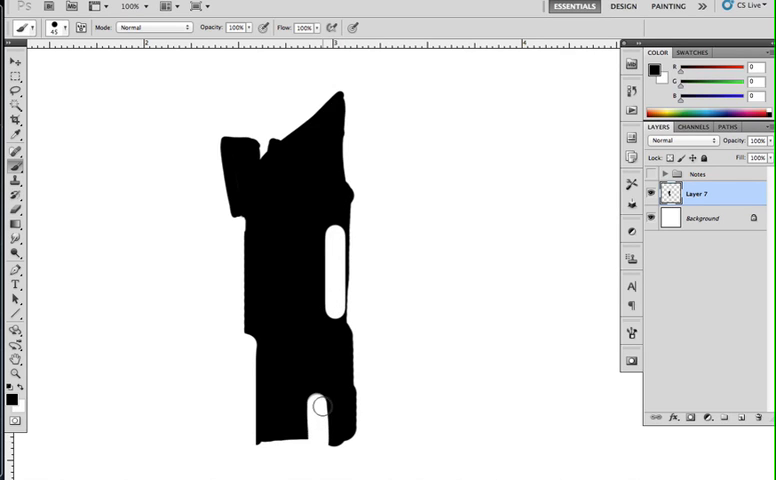
pyautogui.press('cmd+z')
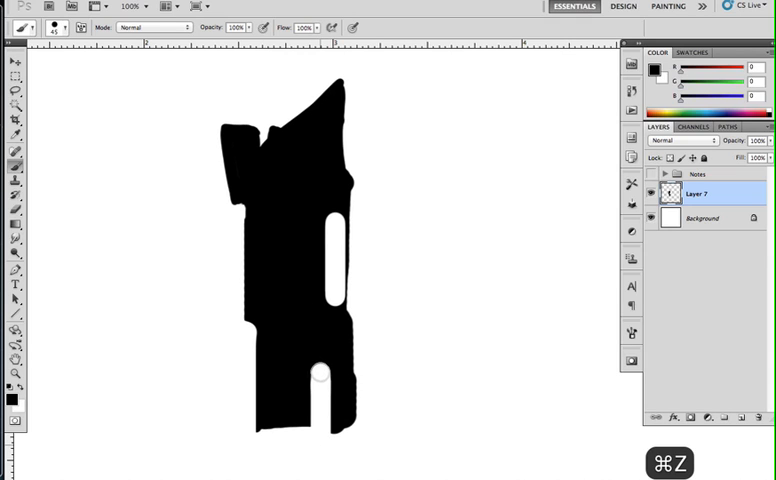
pyautogui.press('cmd+z')
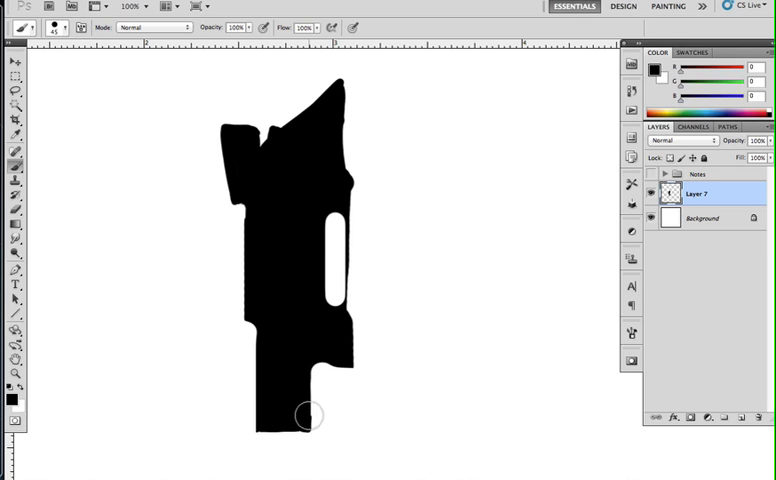
pyautogui.moveTo(292, 340)
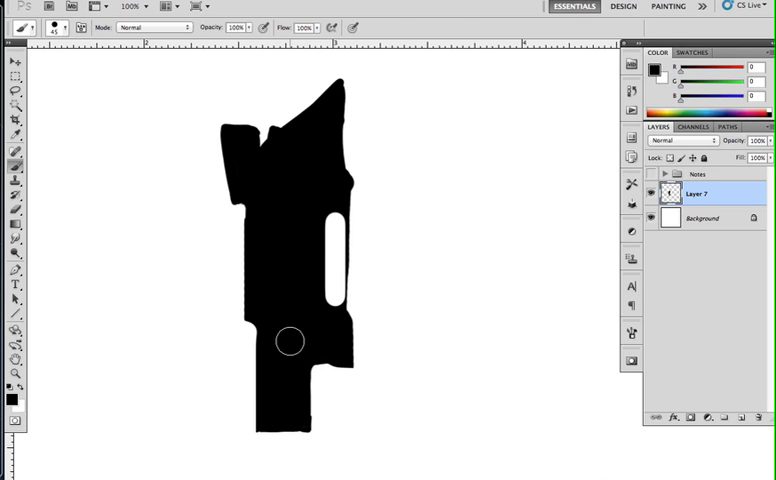
# Duplicate the half tower, flip the copy horizontally, align and merge into one symmetrical silhouette.
pyautogui.moveTo(210, 62); pyautogui.dragTo(336, 460)
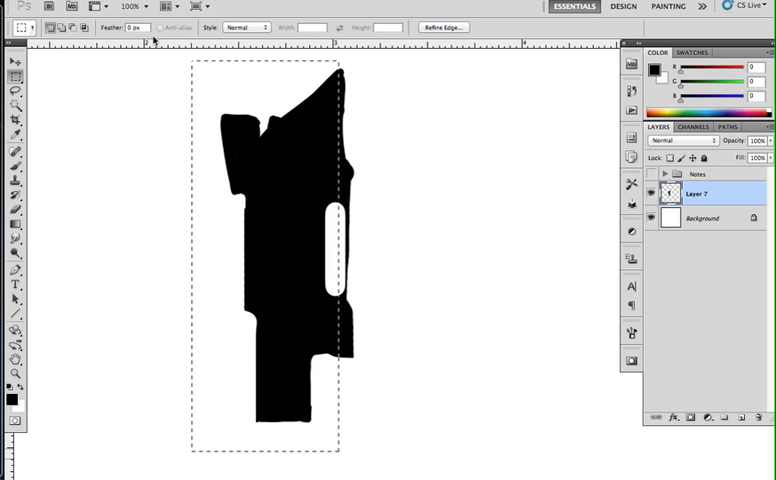
pyautogui.press('cmd+c')
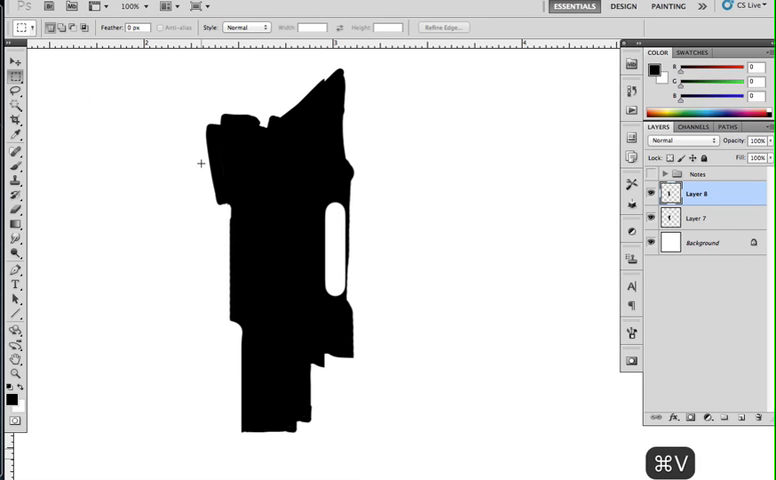
pyautogui.press('v')
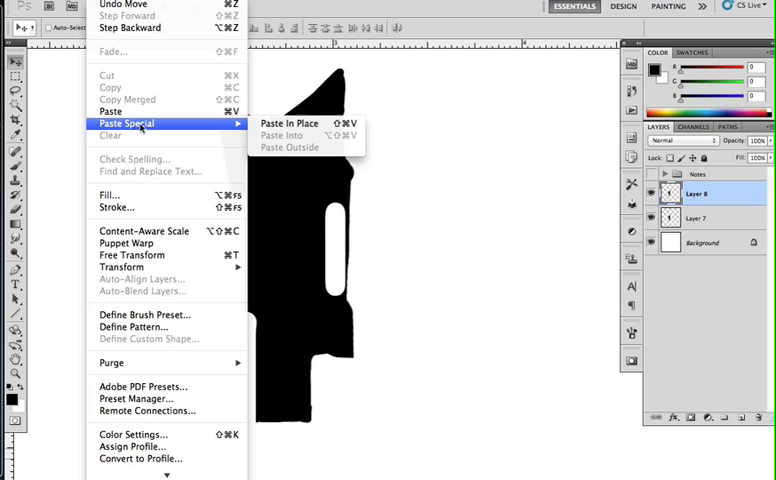
pyautogui.moveTo(120, 268)
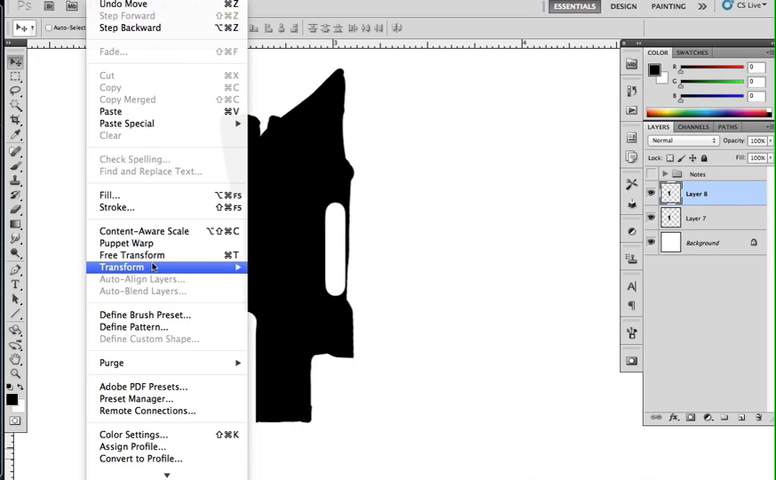
pyautogui.click(120, 266)
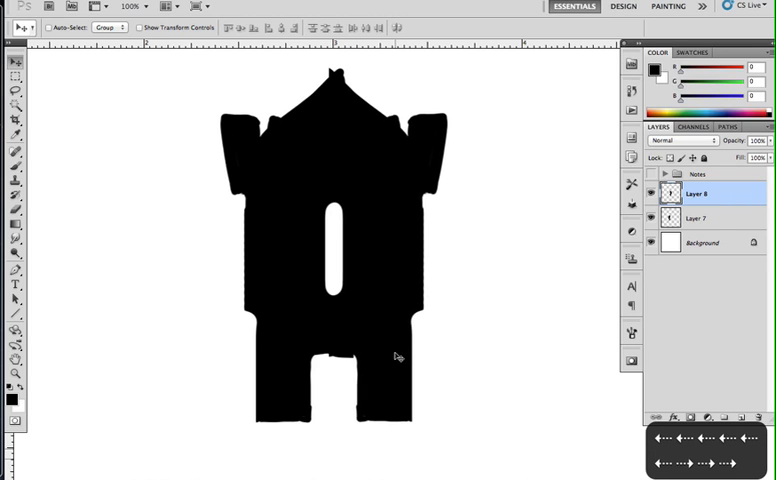
pyautogui.rightClick(688, 192)
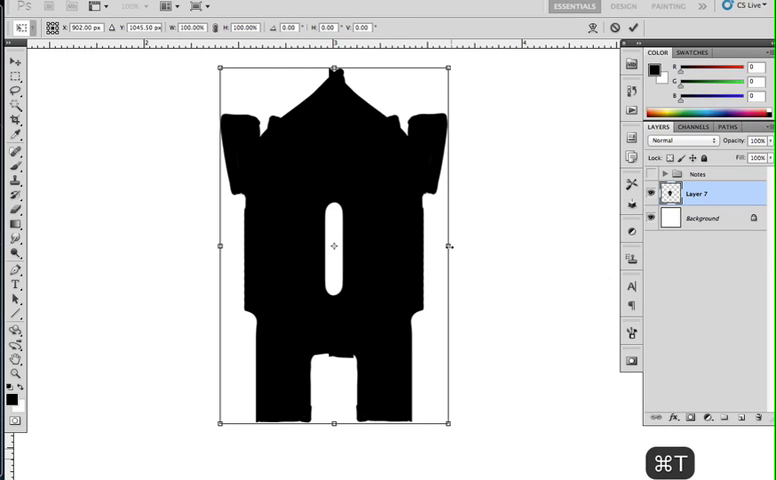
pyautogui.moveTo(450, 244); pyautogui.dragTo(428, 244)
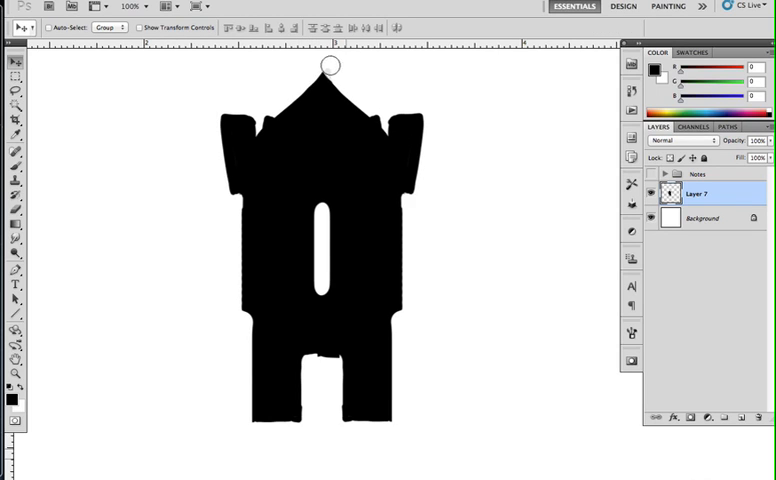
pyautogui.moveTo(220, 280)
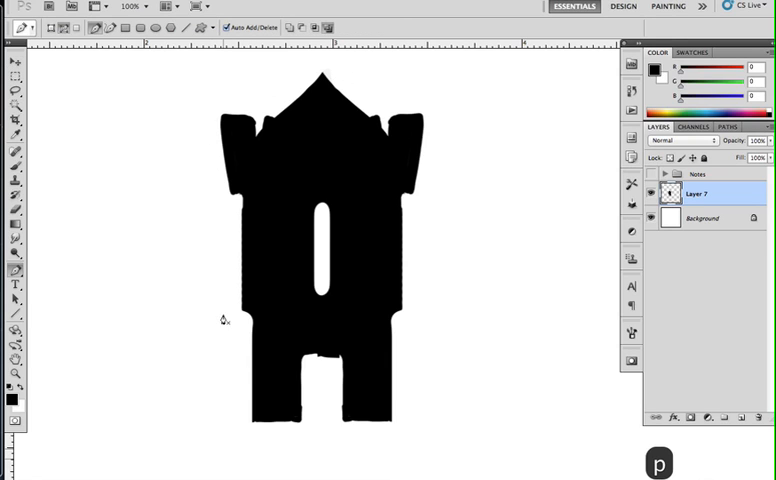
pyautogui.moveTo(172, 434)
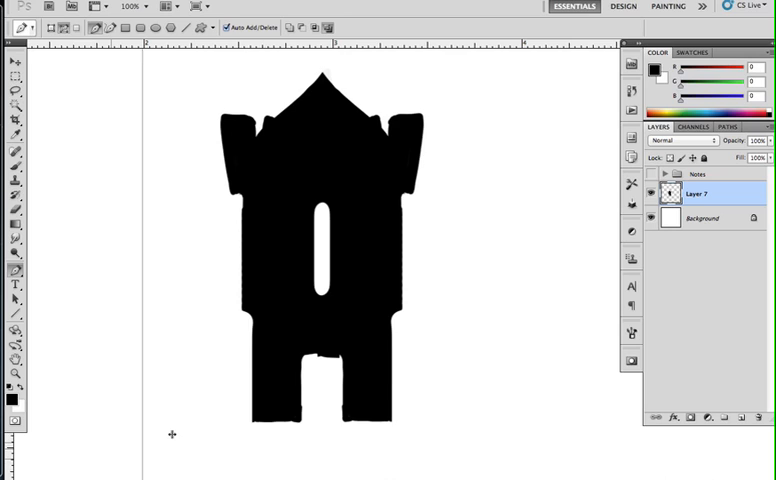
# Drag a vertical guide to mark the tower's centre line for tracing.
pyautogui.moveTo(322, 48); pyautogui.dragTo(322, 440)
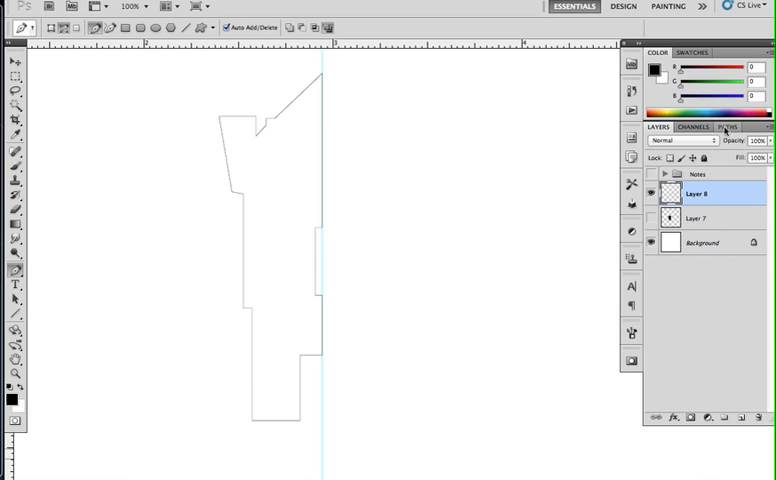
# Load the traced path as a selection, paste a filled copy and mirror it into a full tower.
pyautogui.click(730, 126)
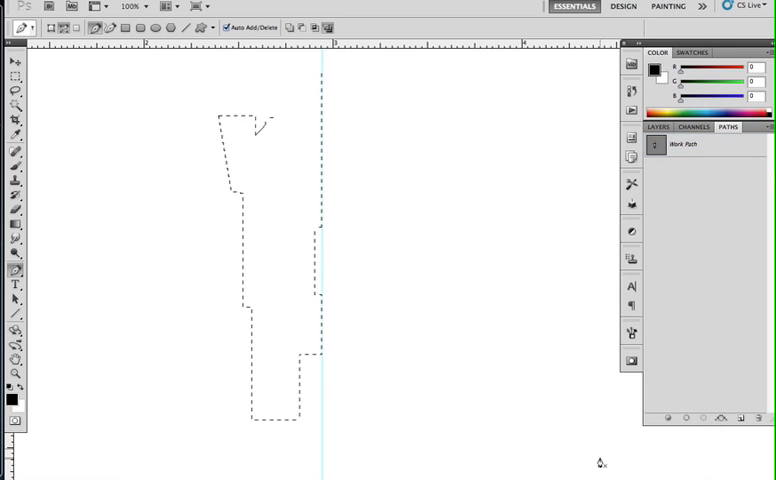
pyautogui.click(660, 126)
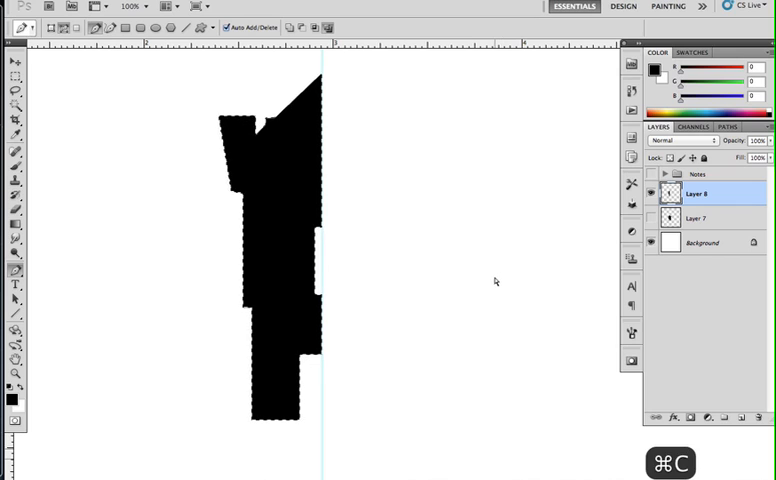
pyautogui.press('cmd+v')
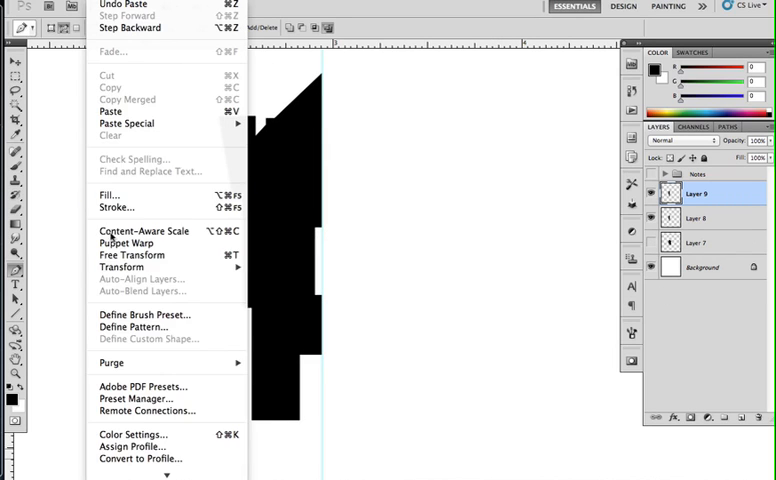
pyautogui.moveTo(120, 296)
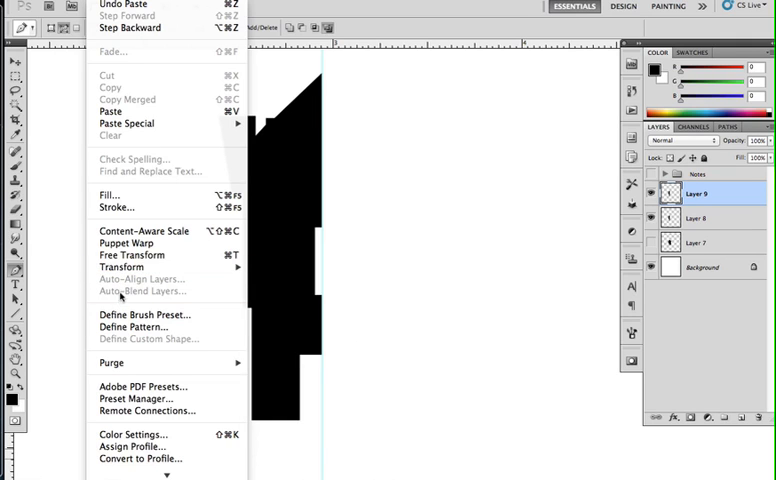
pyautogui.moveTo(120, 268)
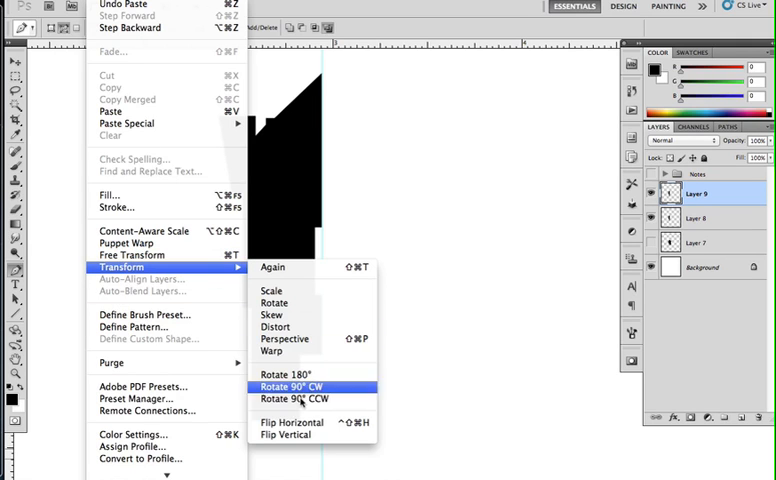
pyautogui.click(292, 388)
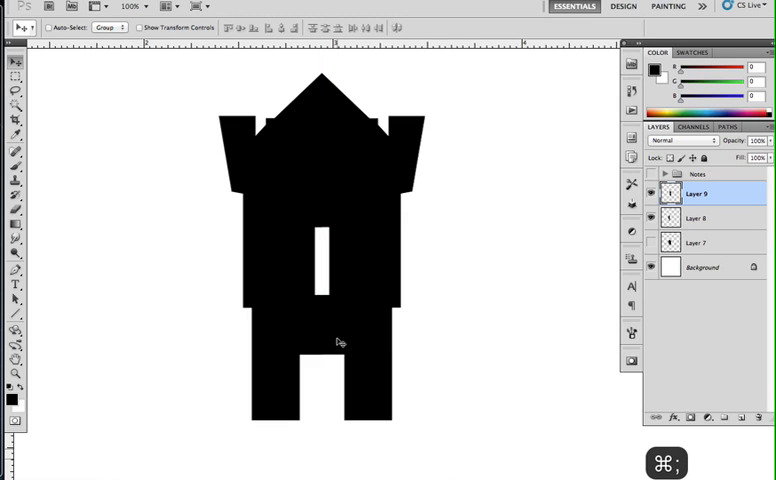
pyautogui.moveTo(332, 340)
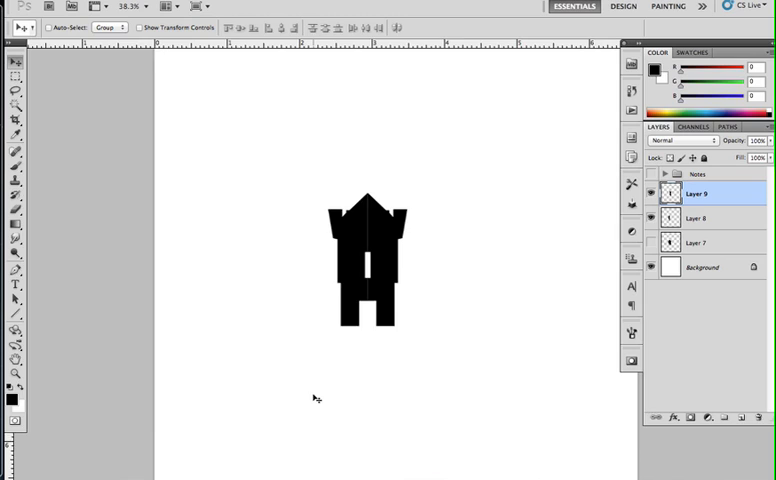
pyautogui.press('cmd+1')
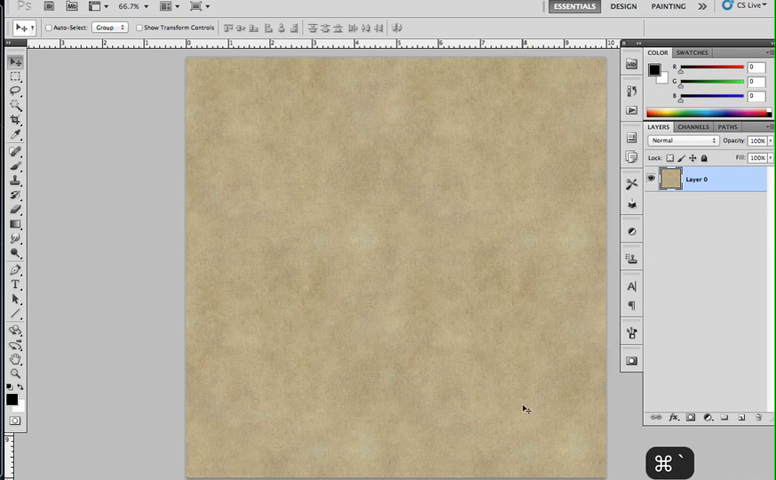
pyautogui.moveTo(276, 296)
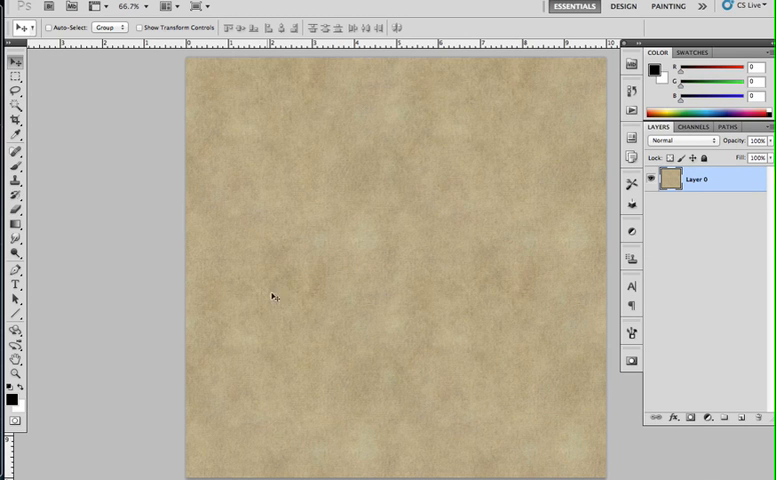
pyautogui.moveTo(380, 304)
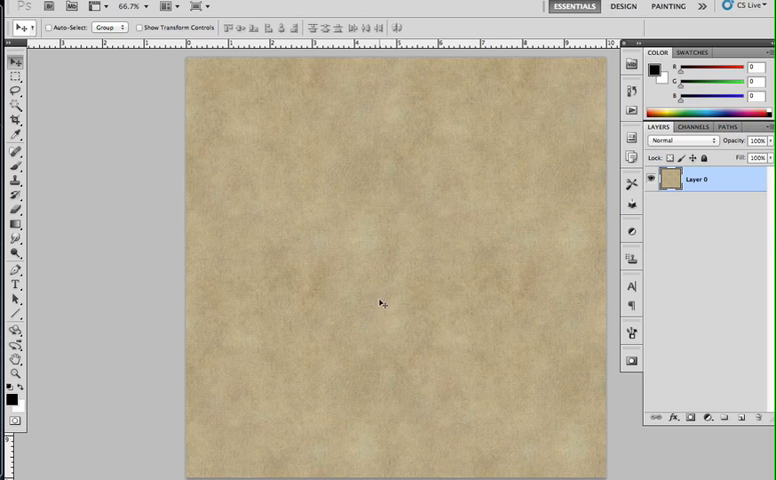
pyautogui.moveTo(584, 266)
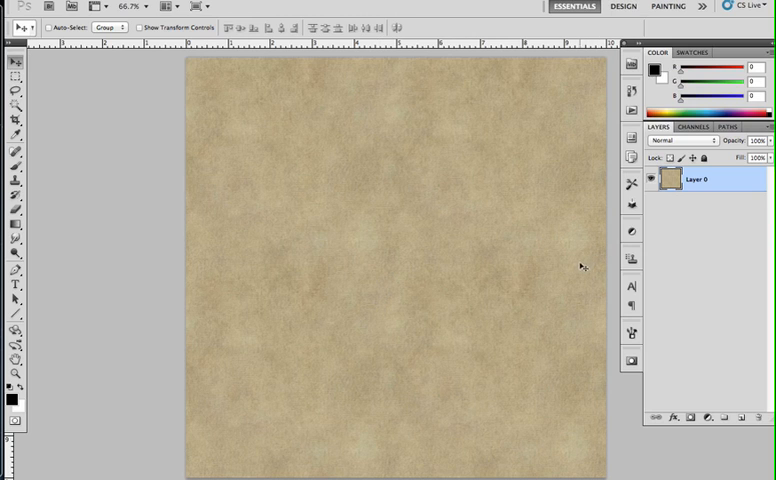
pyautogui.moveTo(568, 276)
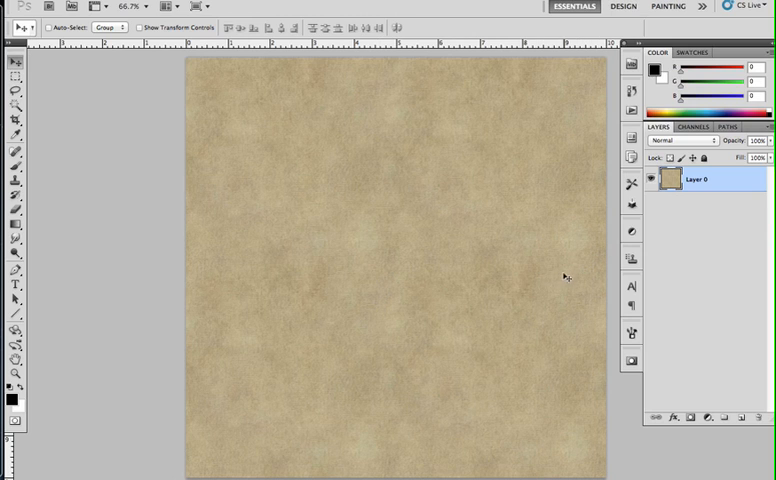
# Duplicate the parchment texture layer into the tower document and clip it to the silhouette.
pyautogui.press('cmd+1')
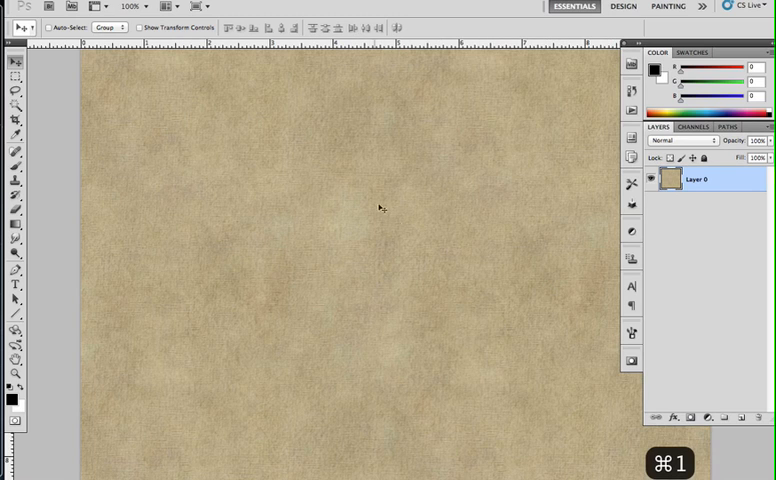
pyautogui.click(340, 250)
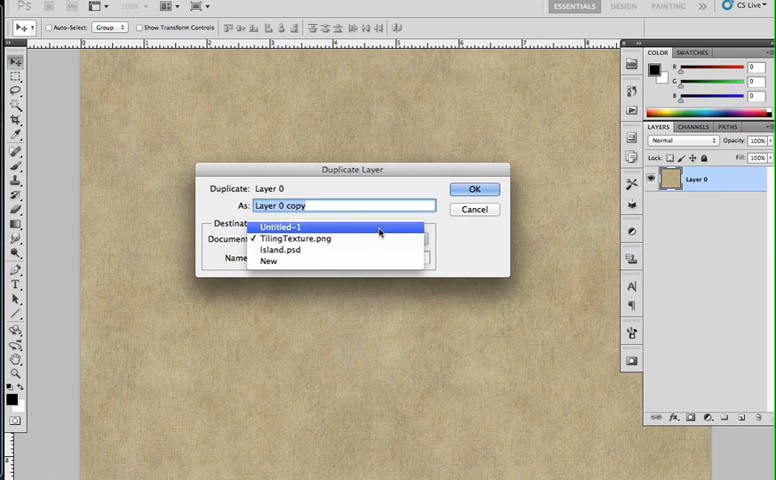
pyautogui.click(474, 208)
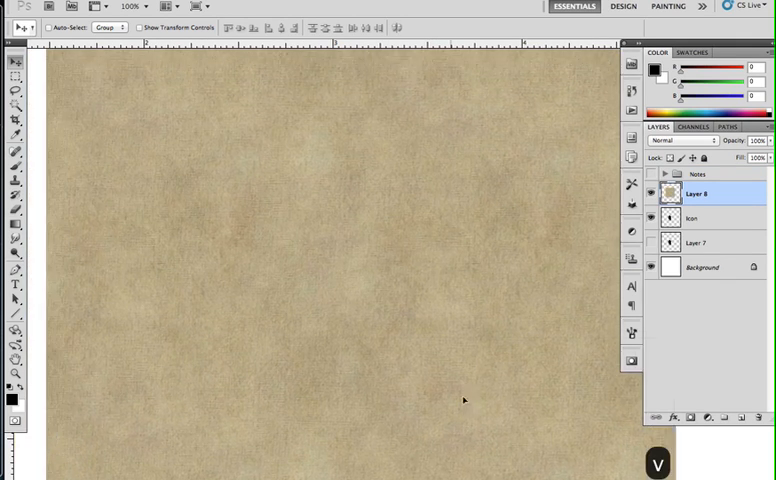
pyautogui.rightClick(696, 192)
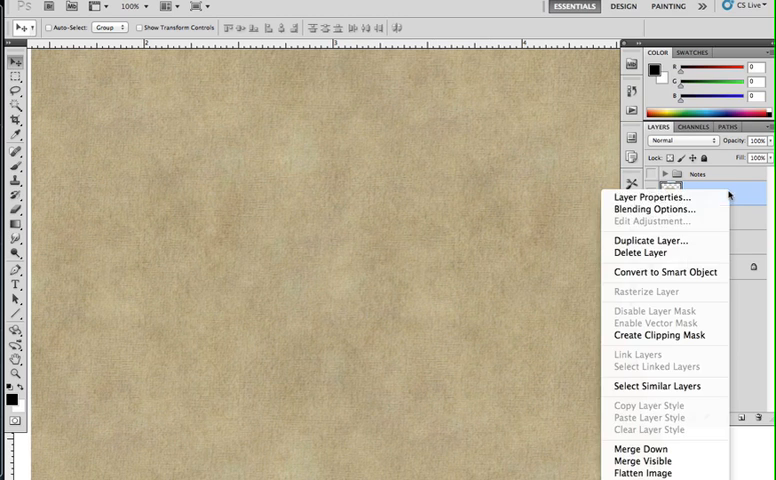
pyautogui.moveTo(664, 336)
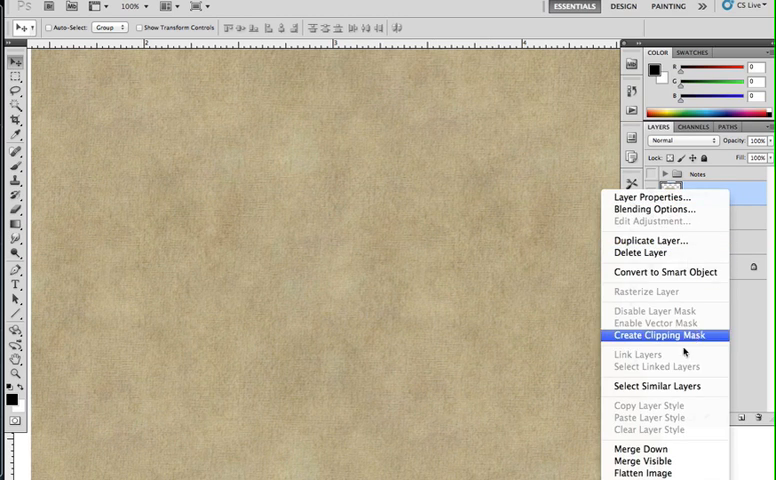
pyautogui.click(658, 336)
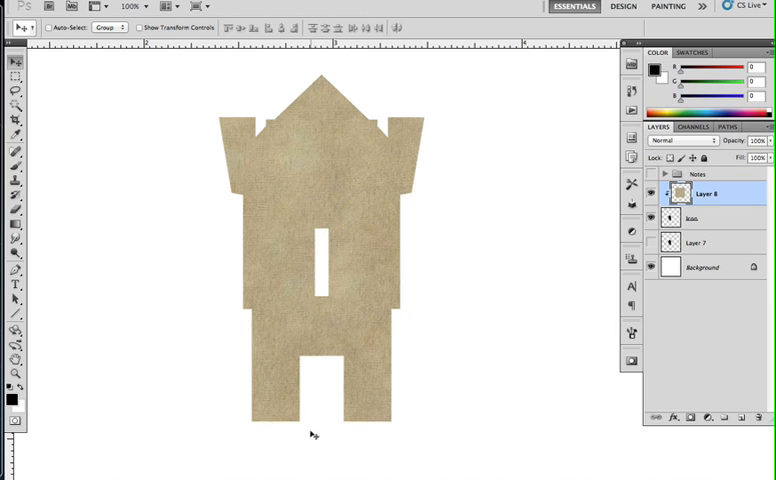
pyautogui.moveTo(464, 188)
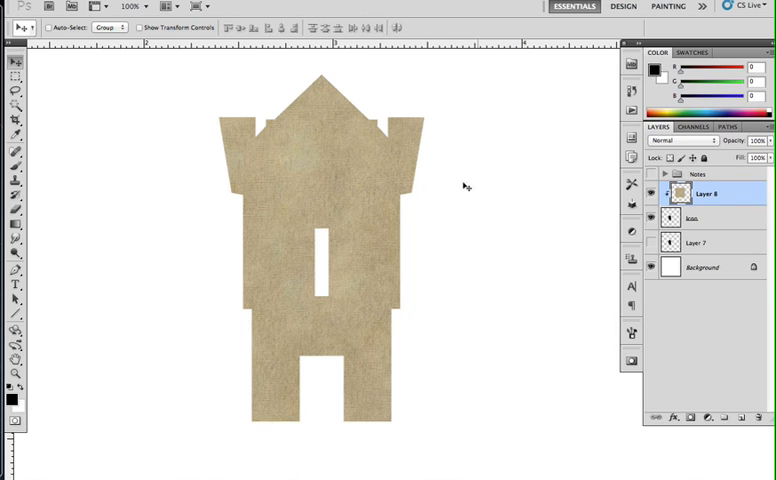
pyautogui.moveTo(316, 312)
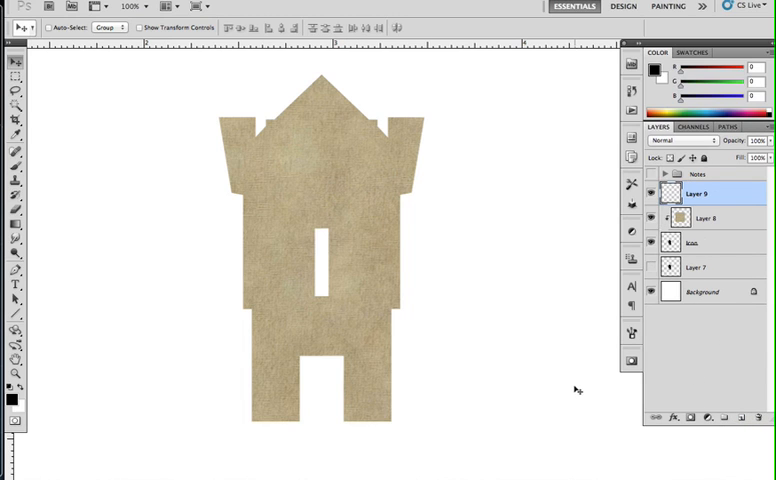
pyautogui.moveTo(572, 412)
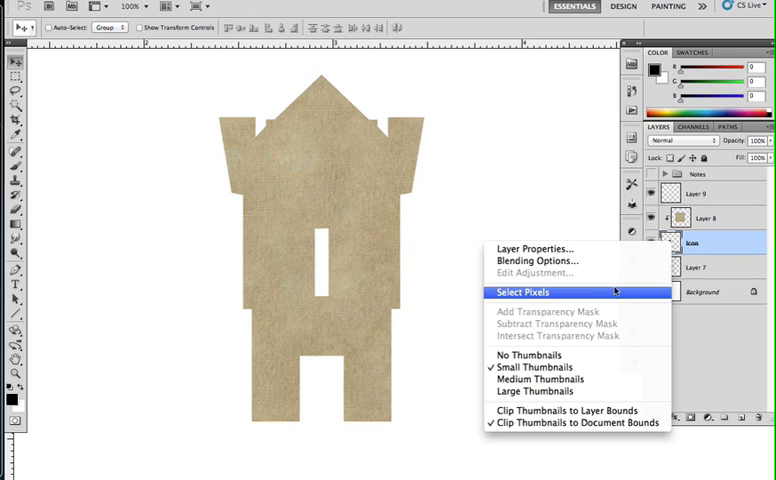
# Select the tower's pixels to mask the new colour fill layer.
pyautogui.click(528, 294)
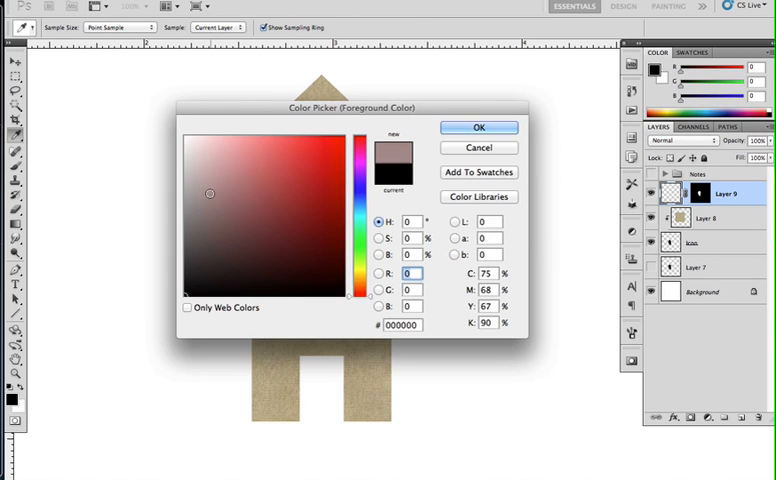
# Fill with a dark muted red and set the fill layer to Color Burn over the texture.
pyautogui.click(222, 208)
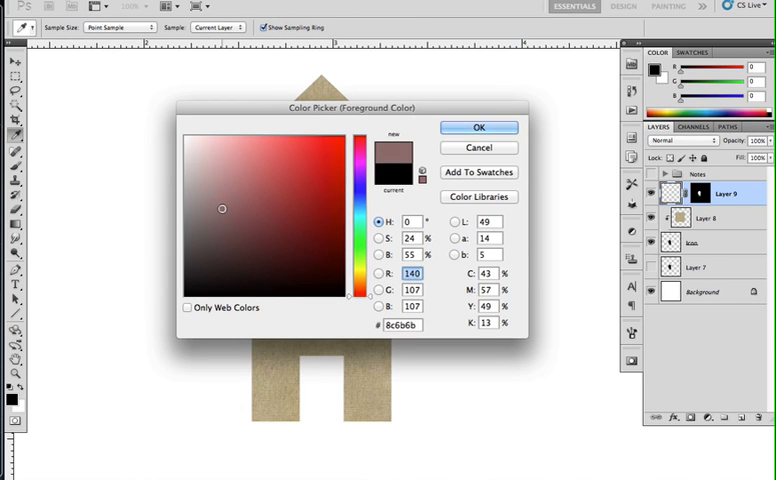
pyautogui.click(240, 204)
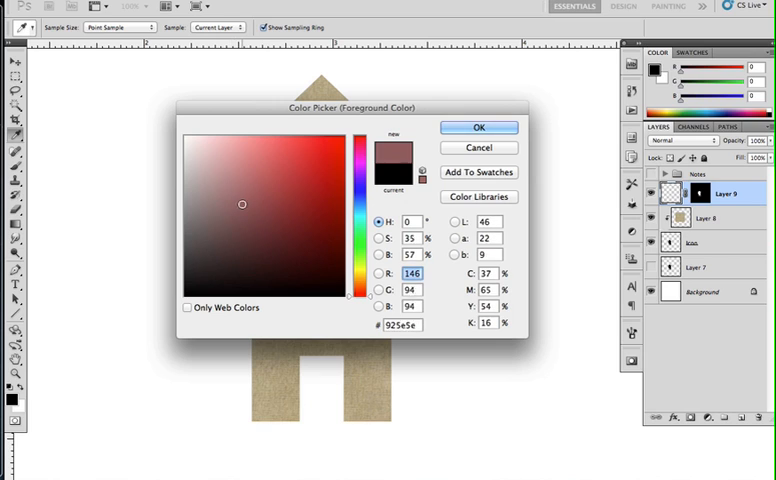
pyautogui.click(478, 128)
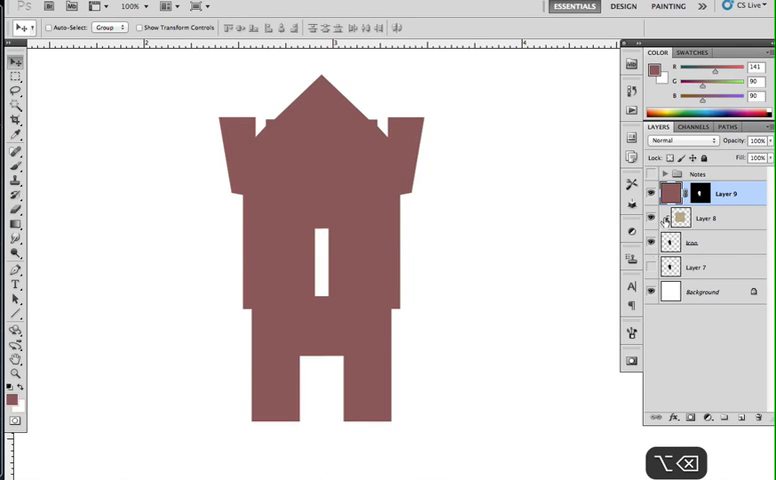
pyautogui.click(672, 140)
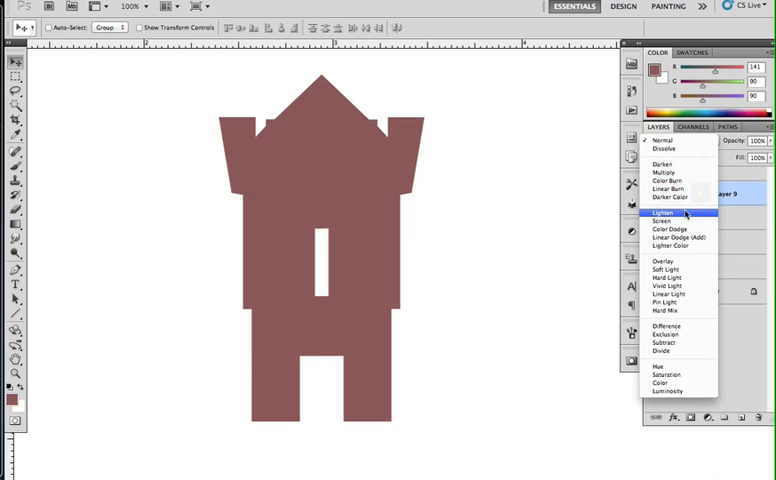
pyautogui.click(660, 184)
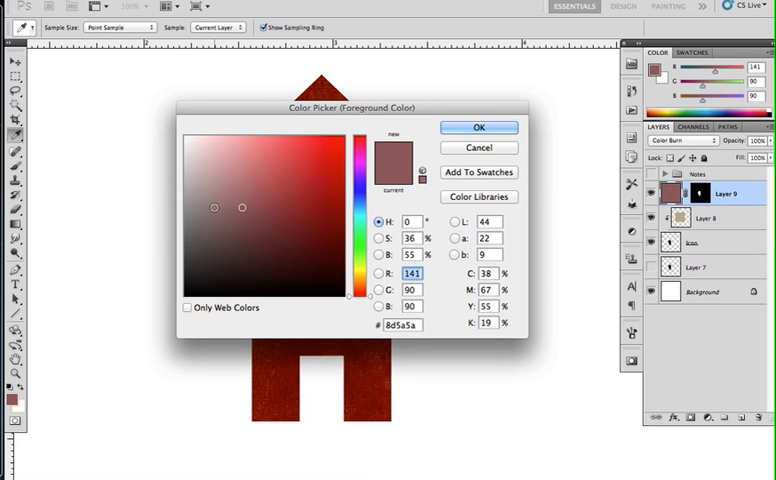
pyautogui.click(478, 128)
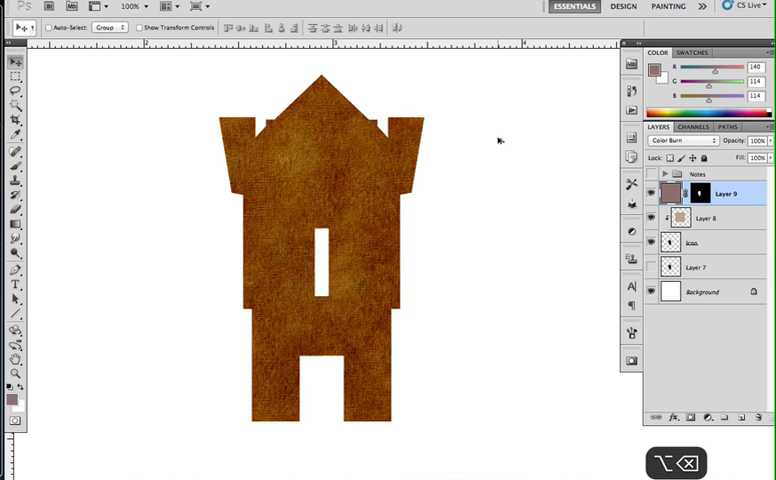
pyautogui.click(724, 192)
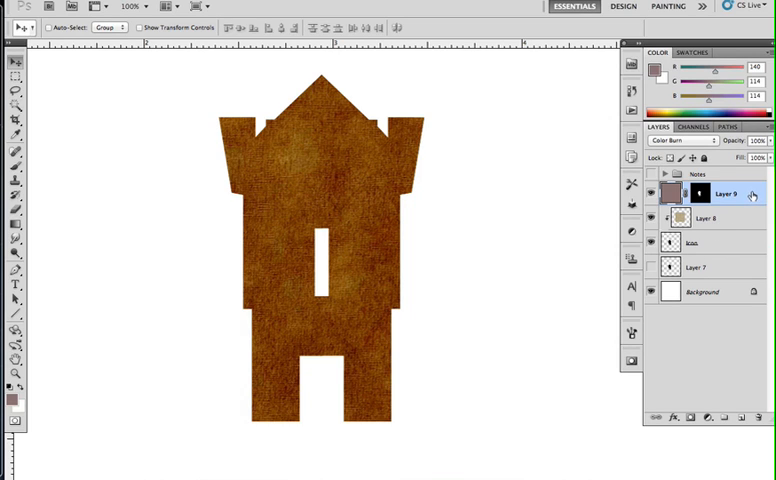
# Enable an Inner Shadow at 65 with Overlay blend mode in Layer Style.
pyautogui.doubleClick(704, 194)
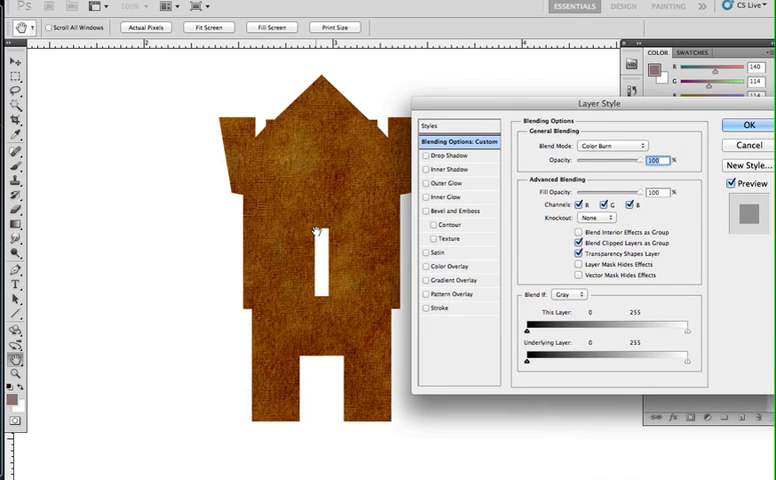
pyautogui.moveTo(600, 104); pyautogui.dragTo(530, 60)
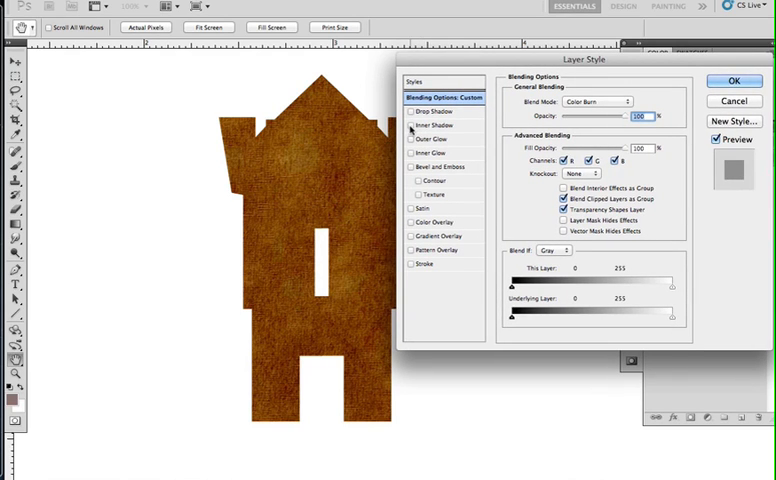
pyautogui.click(412, 124)
pyautogui.write('45')
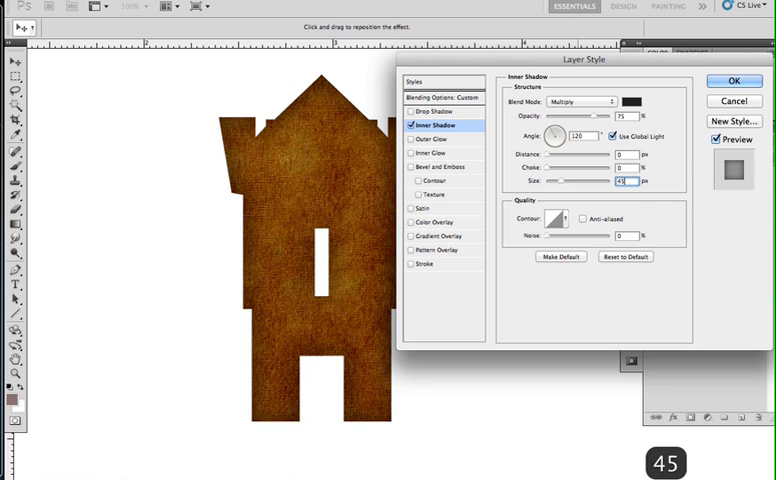
pyautogui.write('65')
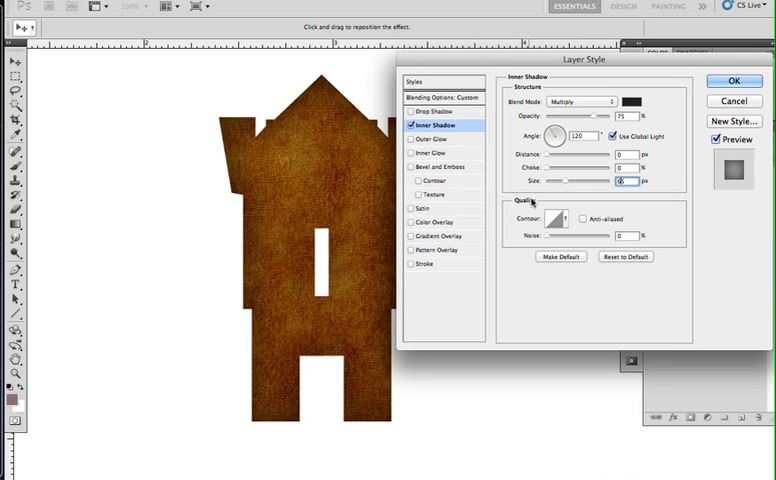
pyautogui.click(578, 100)
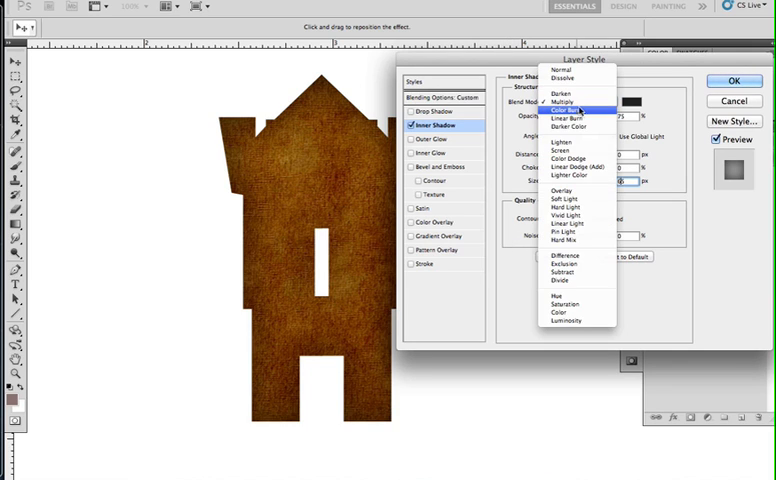
pyautogui.moveTo(564, 192)
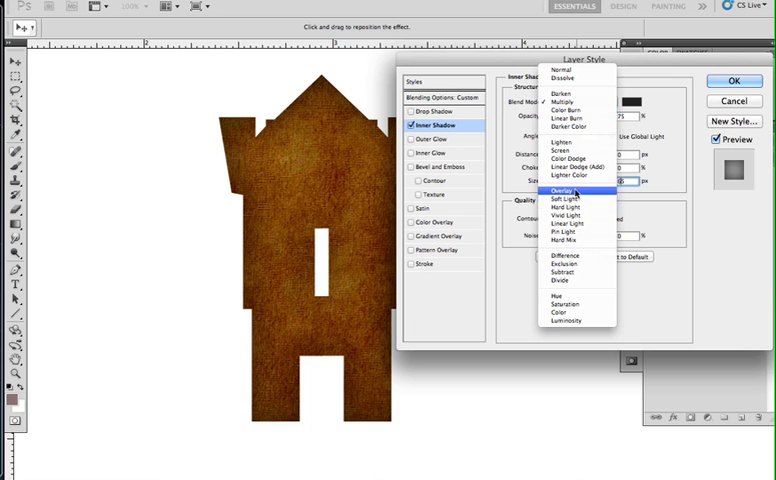
pyautogui.click(564, 192)
pyautogui.write('100')
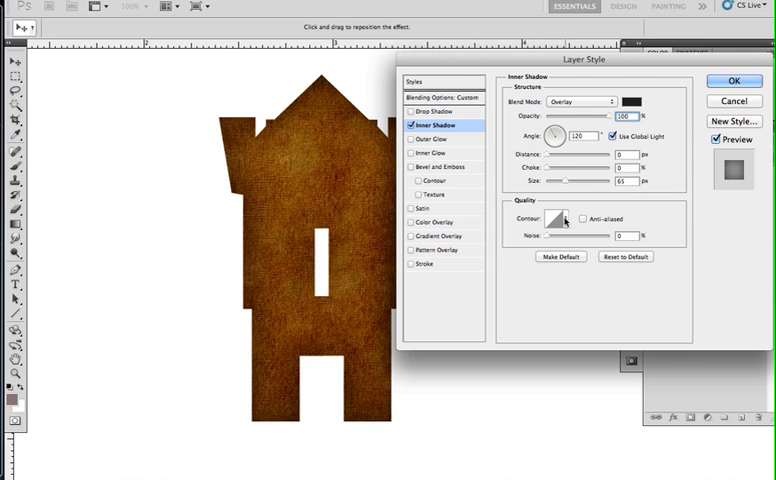
# Give the inner shadow a contour preset, add the Drop Shadow and apply the styles.
pyautogui.click(558, 220)
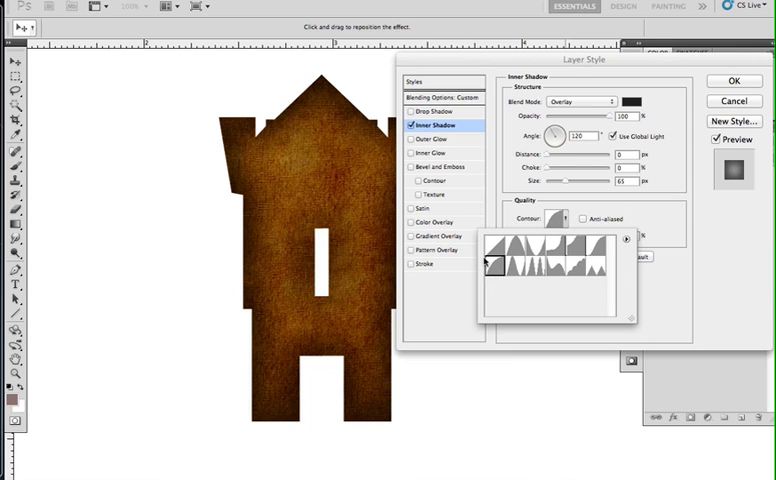
pyautogui.click(732, 80)
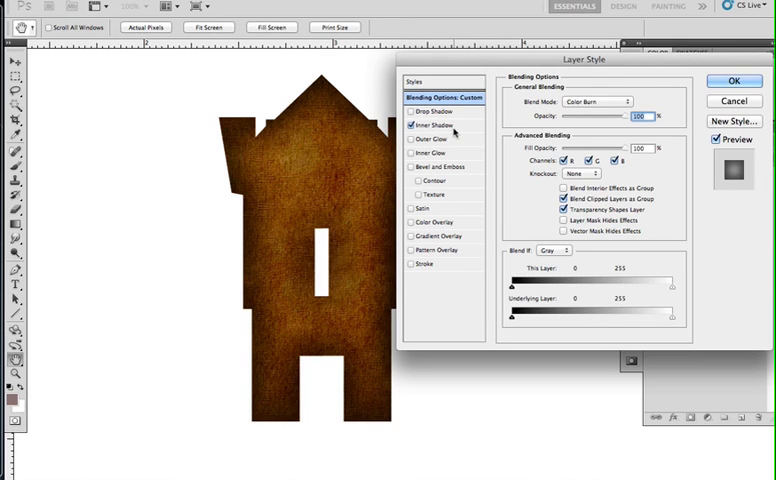
pyautogui.click(432, 124)
pyautogui.write('70')
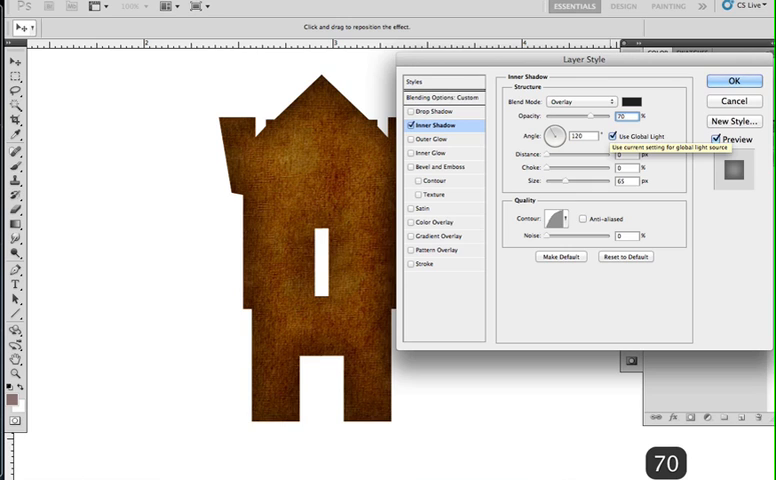
pyautogui.click(732, 80)
pyautogui.write('20')
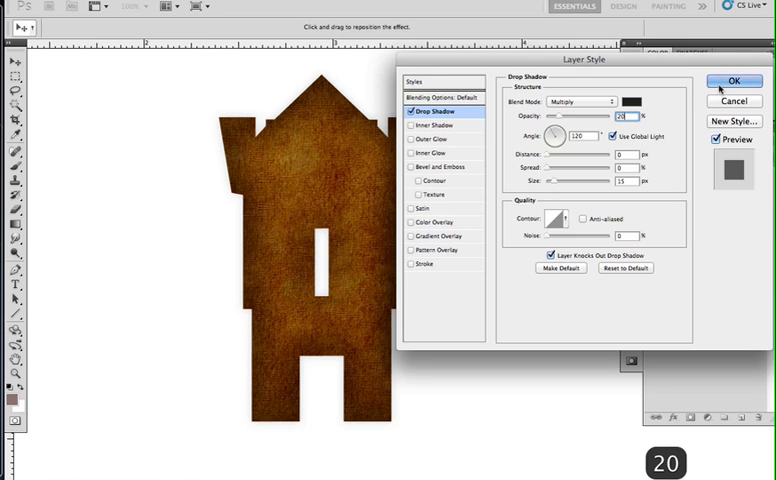
pyautogui.click(734, 80)
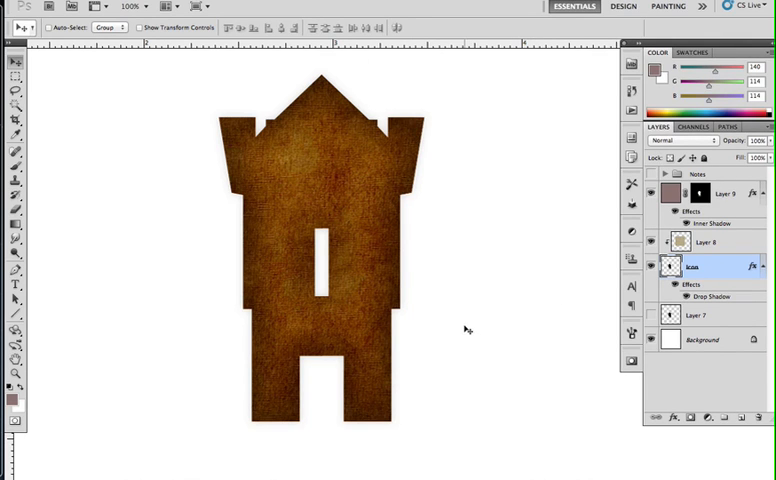
# Hide the white Background layer and select the whole tower canvas.
pyautogui.click(656, 340)
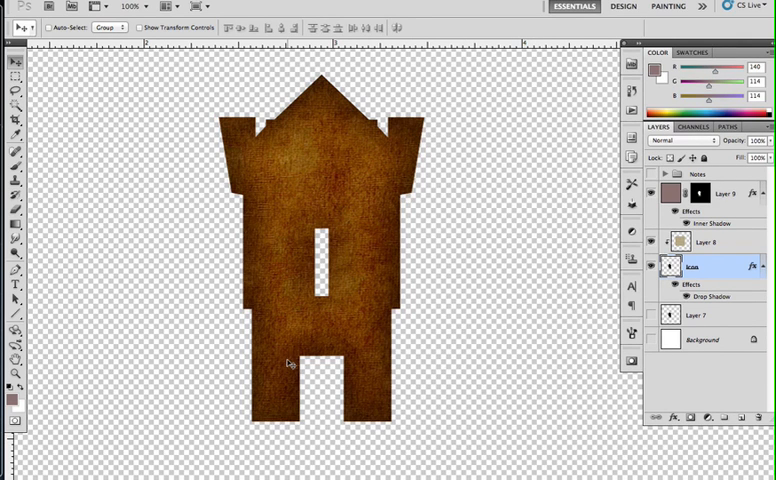
pyautogui.press('cmd+a')
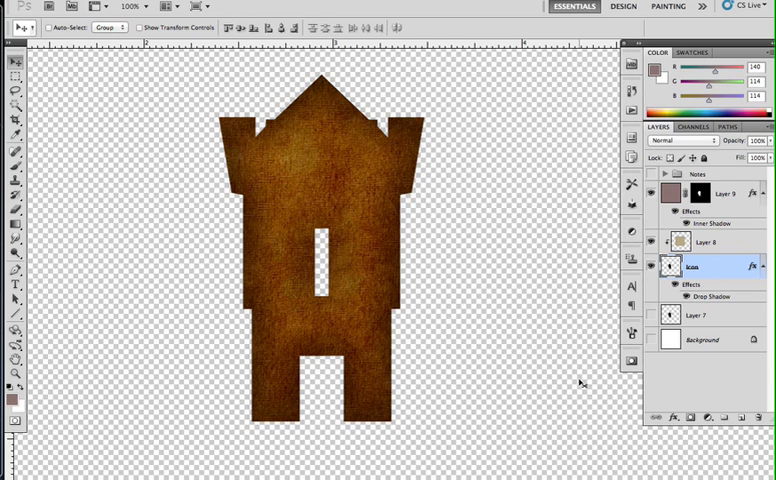
pyautogui.moveTo(544, 378)
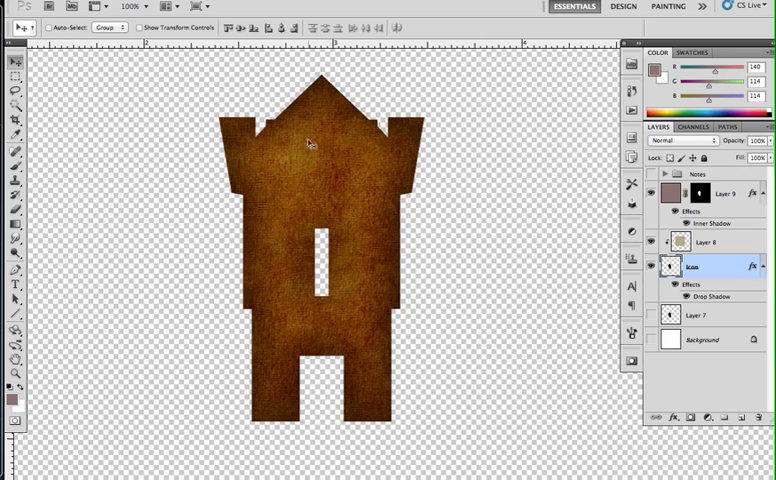
pyautogui.click(50, 4)
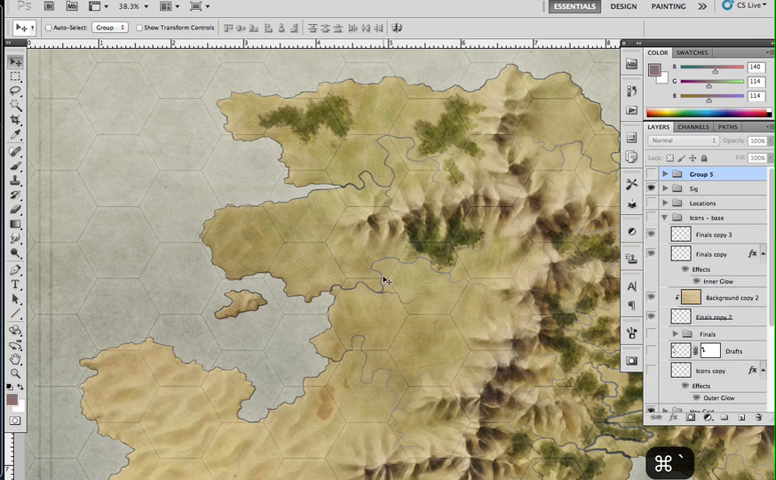
pyautogui.moveTo(380, 286)
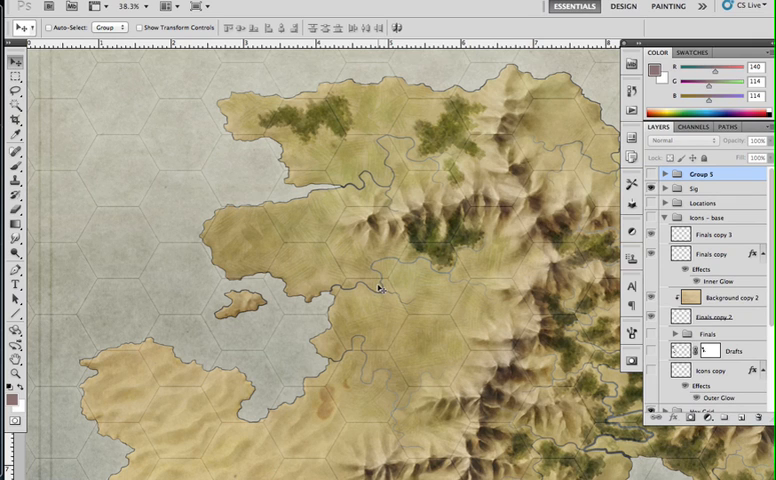
# Bring the tower icon onto the hex island map and settle it on the western peninsula.
pyautogui.press('cmd+v')
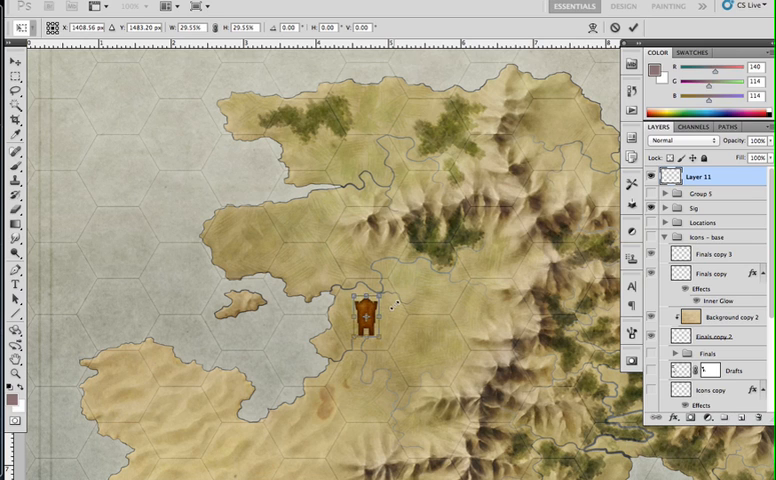
pyautogui.moveTo(364, 320); pyautogui.dragTo(244, 240)
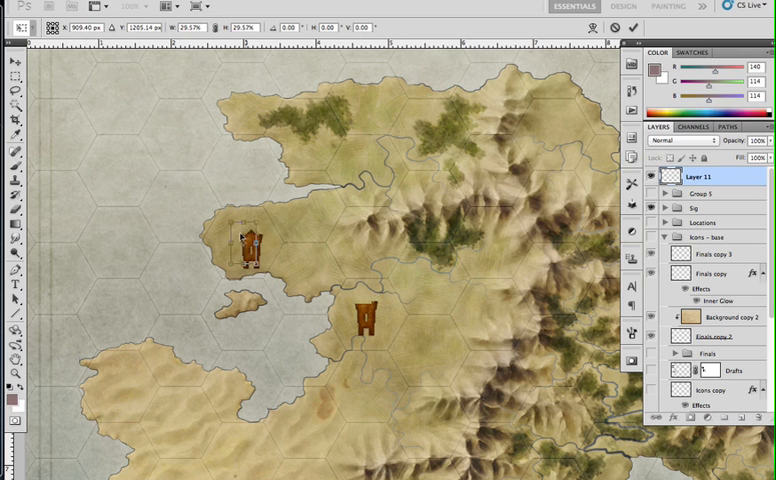
pyautogui.moveTo(364, 320); pyautogui.dragTo(244, 244)
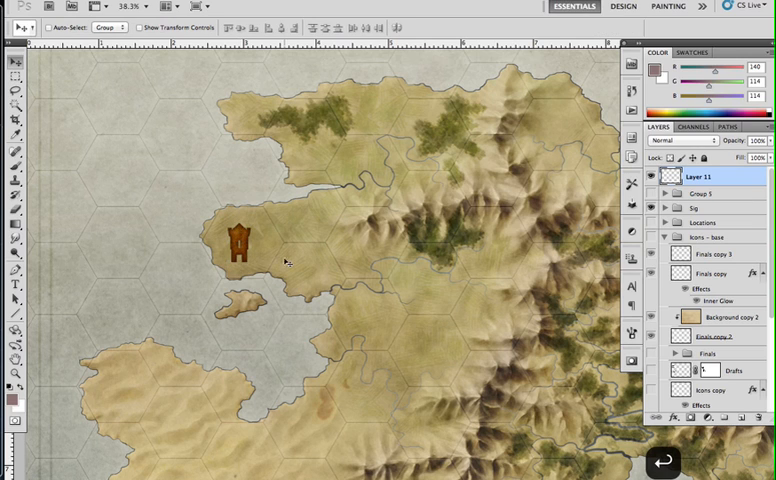
pyautogui.moveTo(240, 240); pyautogui.dragTo(240, 88)
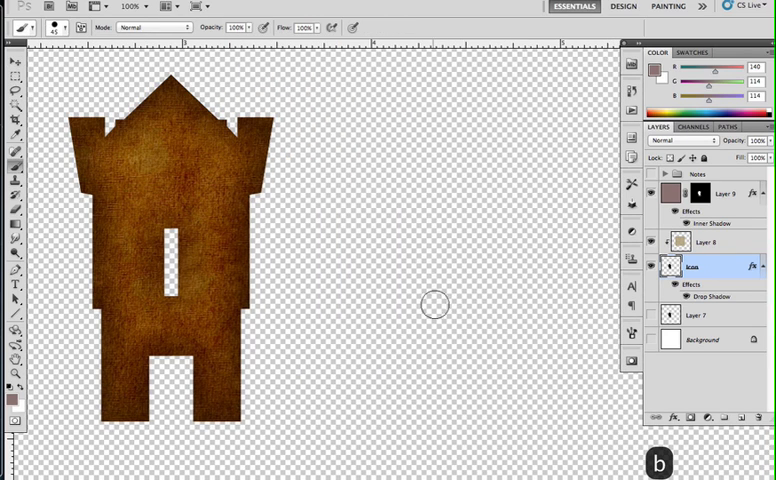
pyautogui.moveTo(460, 192)
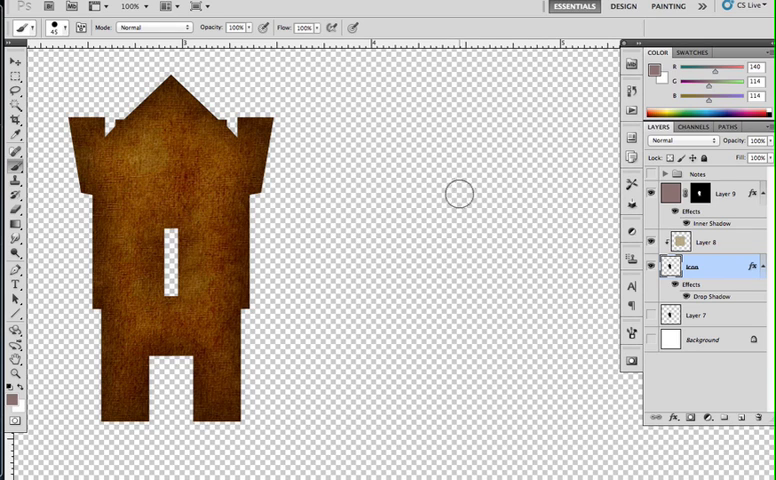
# Paint the dagger's handle and crossguard in plain beige to the right of the tower.
pyautogui.click(478, 162)
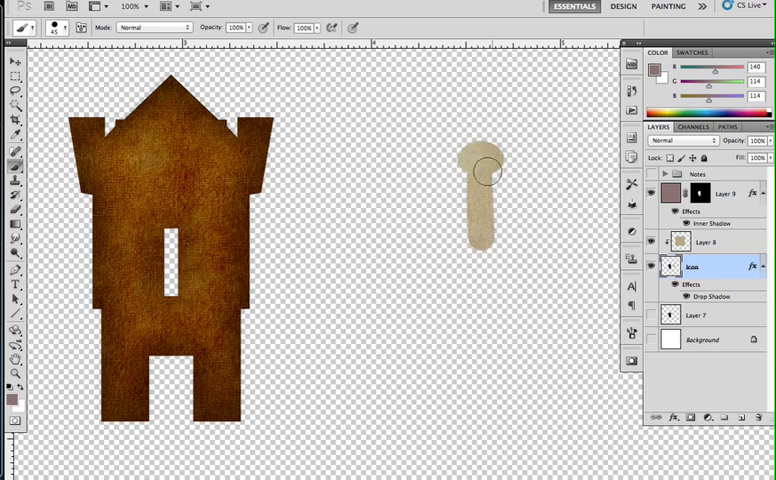
pyautogui.moveTo(480, 176); pyautogui.dragTo(510, 244)
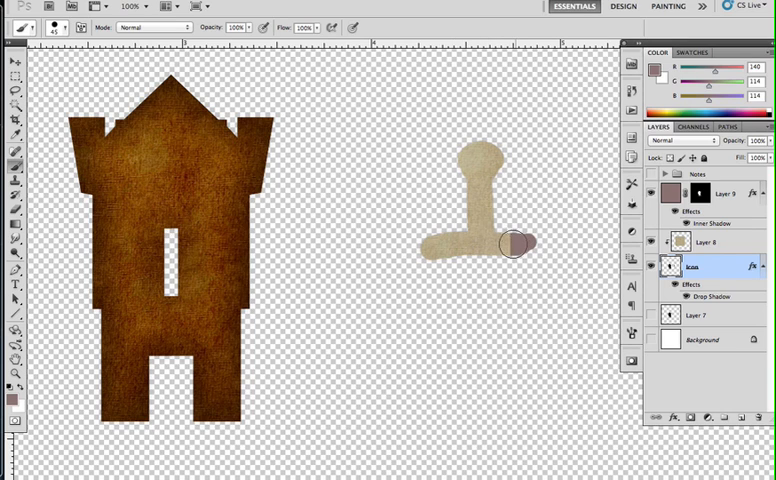
pyautogui.moveTo(510, 244); pyautogui.dragTo(484, 388)
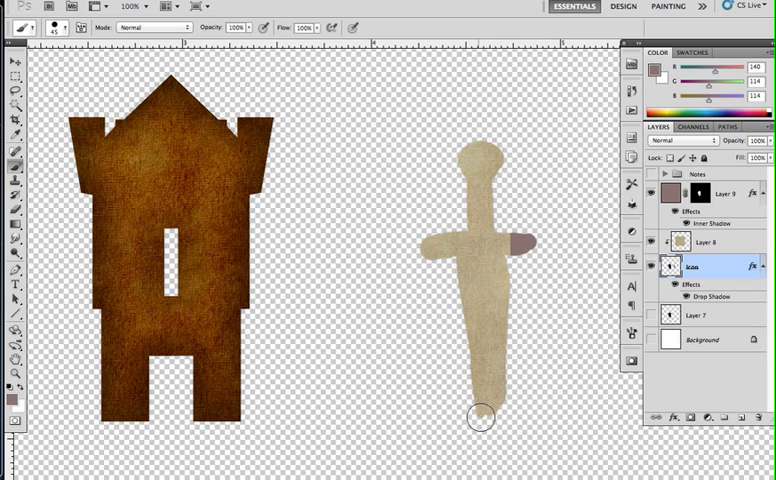
pyautogui.moveTo(494, 264)
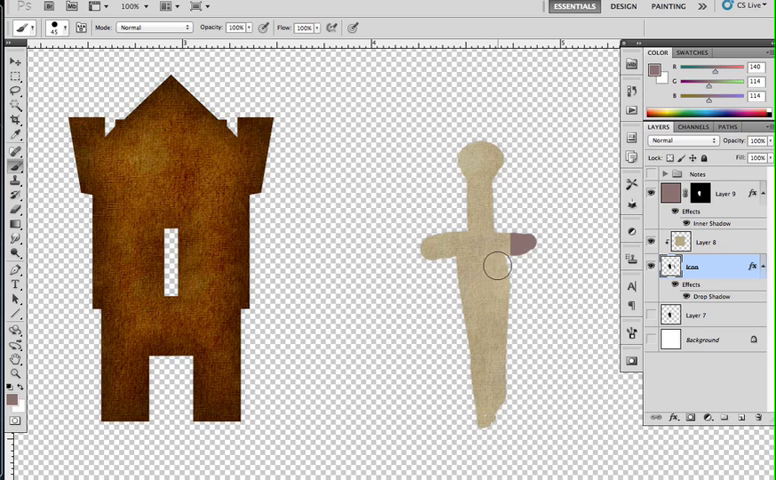
pyautogui.moveTo(510, 270)
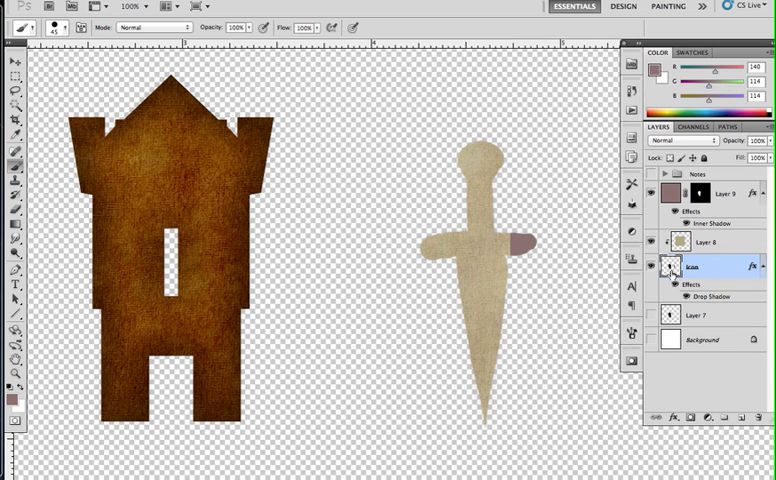
# Load the dagger shape as a selection, apply the tower's texture layer to it, then deselect.
pyautogui.rightClick(670, 266)
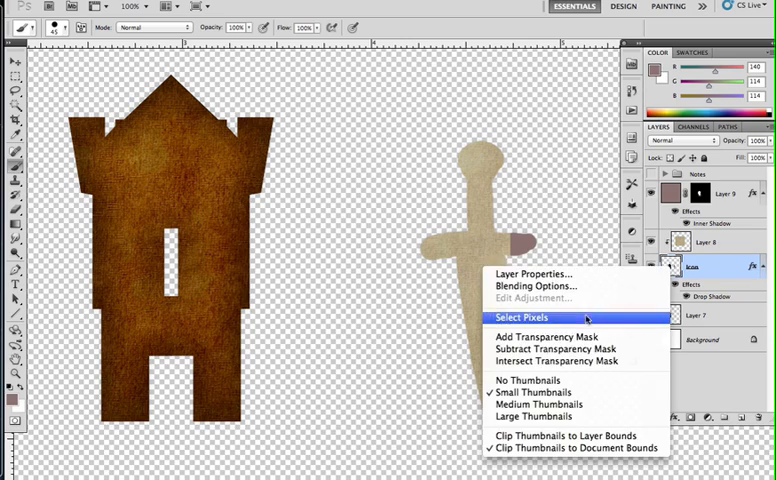
pyautogui.click(524, 316)
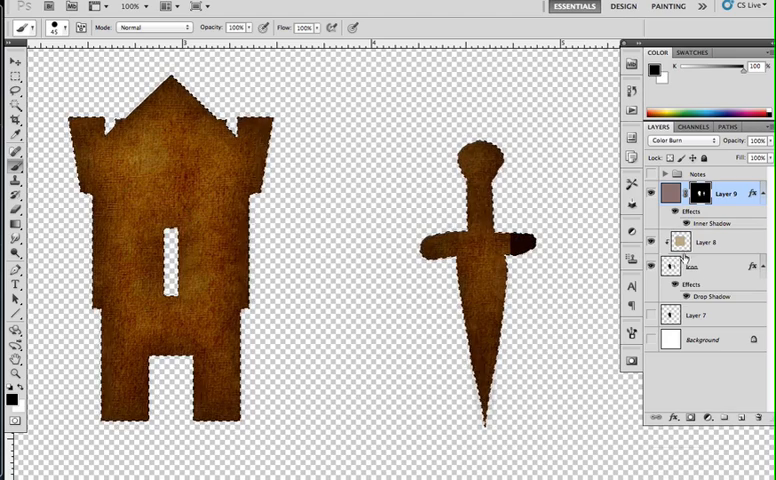
pyautogui.click(710, 240)
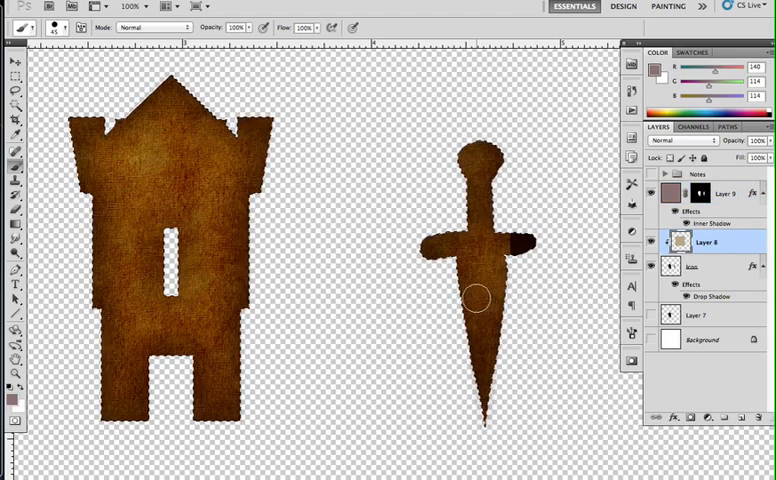
pyautogui.click(12, 60)
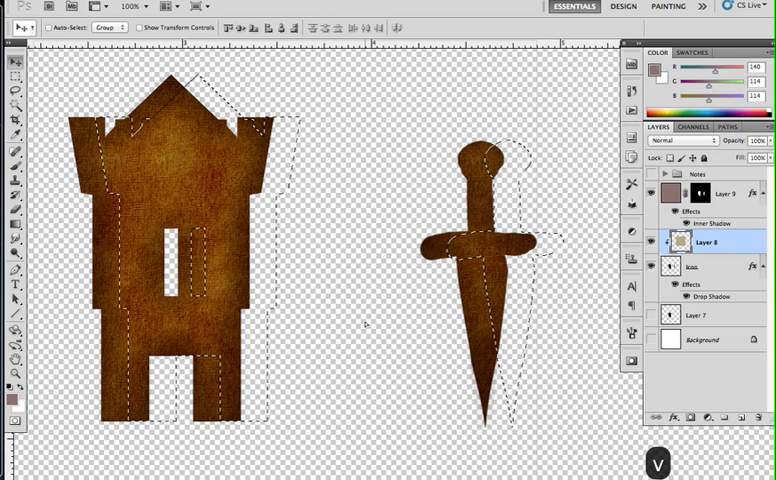
pyautogui.press('cmd+d')
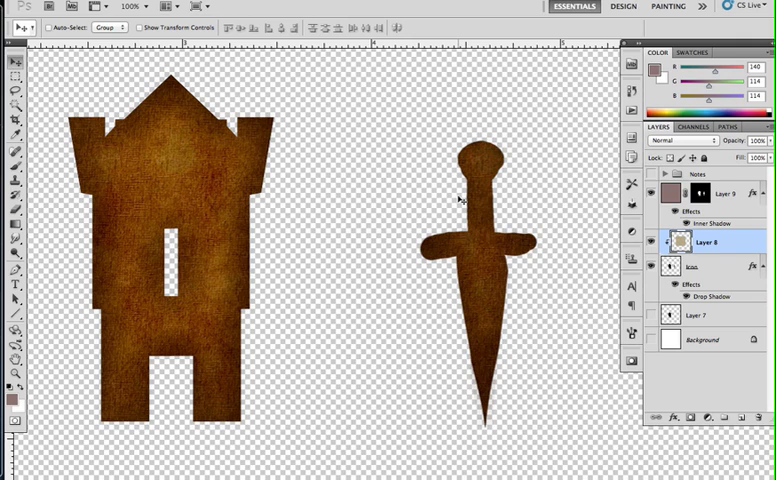
pyautogui.moveTo(344, 336)
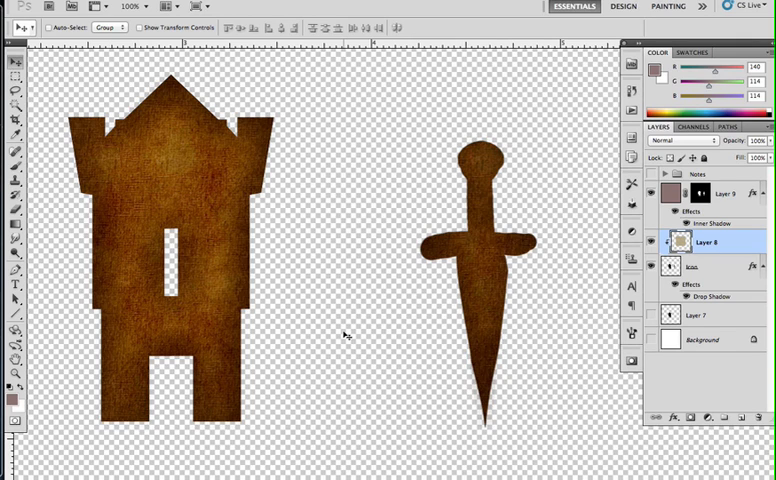